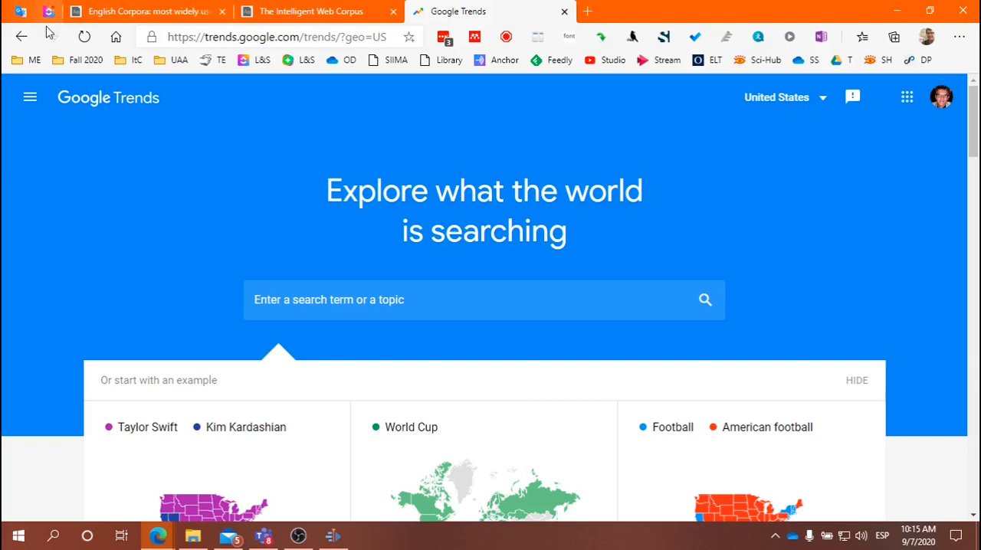
# - Chart past-12-month US Google Trends interest for 'depend on' against 'depend in'
pyautogui.click(142, 11)
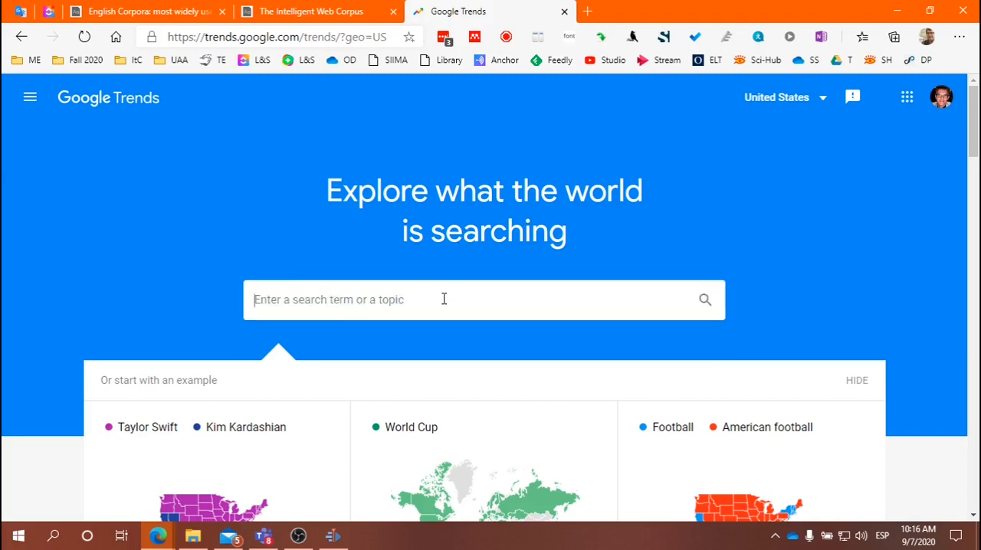
pyautogui.write('depend on')
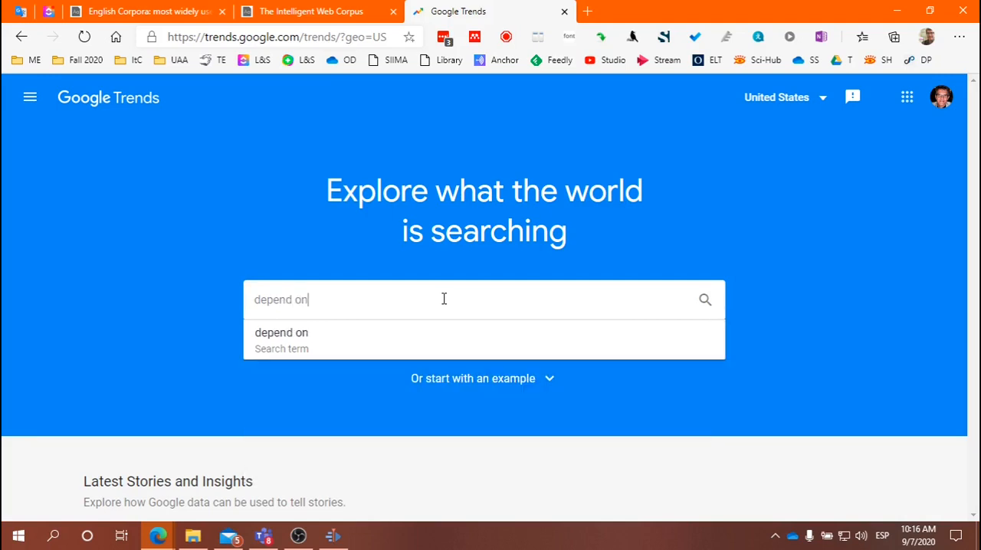
pyautogui.click(281, 332)
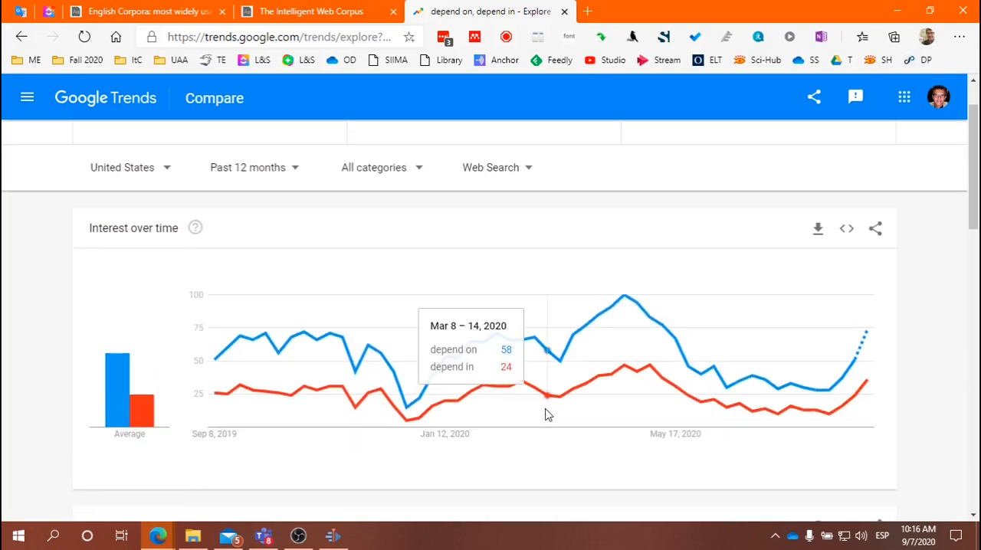
# - Add 'depend of' and 'depend around' as further comparison terms on the chart
pyautogui.scroll(-3)
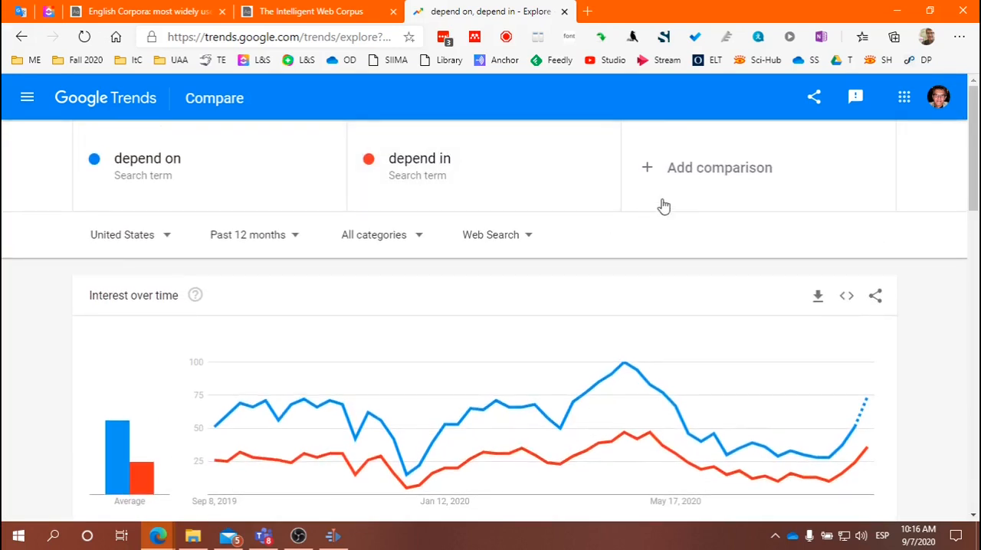
pyautogui.write('depen')
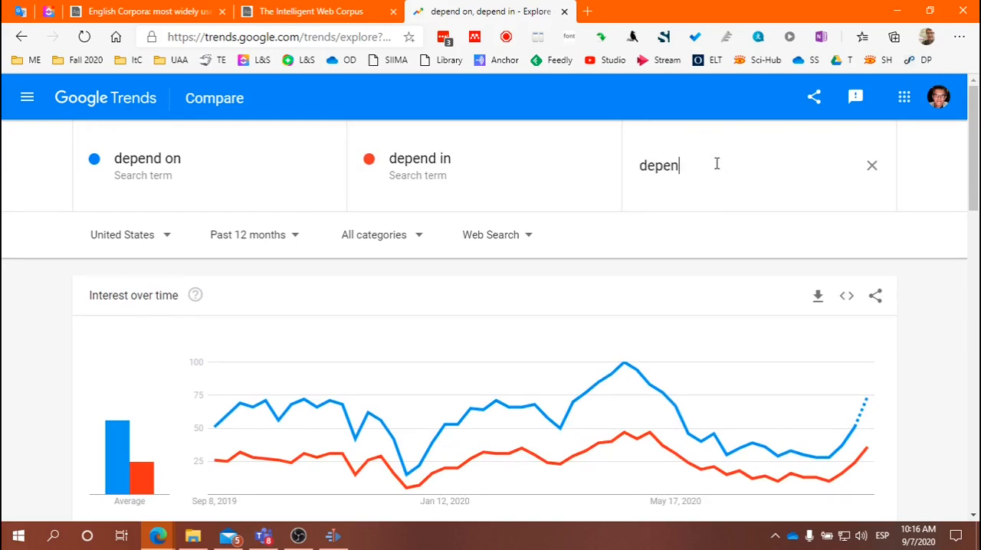
pyautogui.press('Enter')
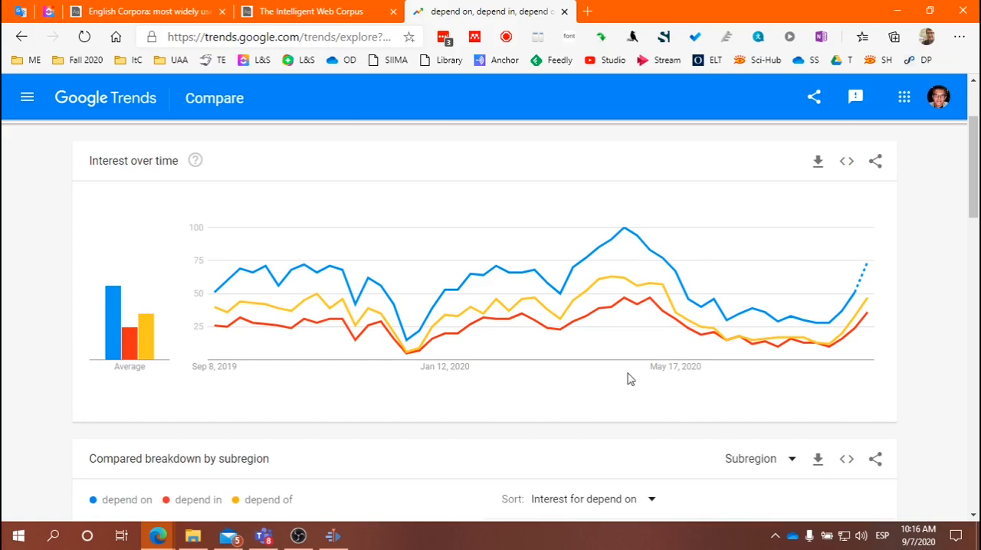
pyautogui.moveTo(648, 399)
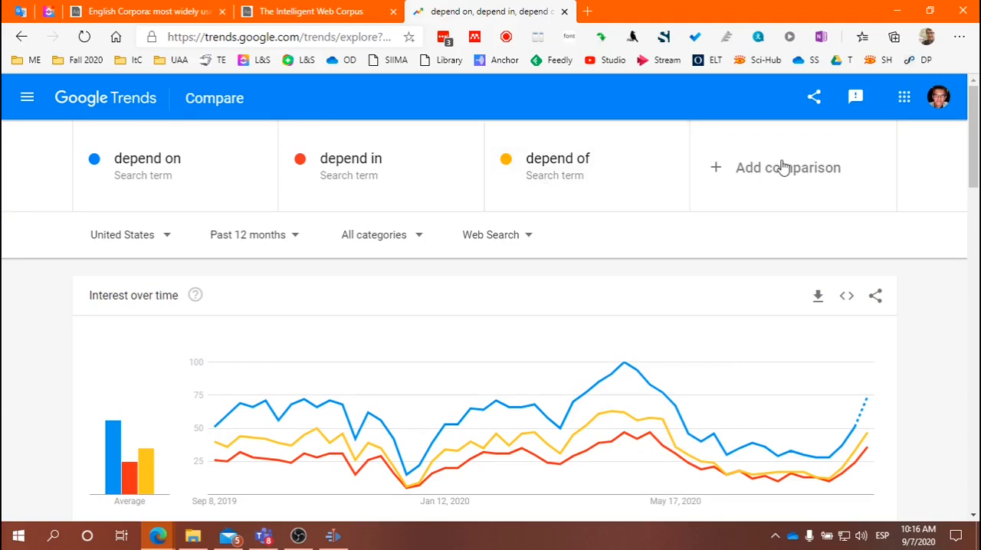
pyautogui.write('depend')
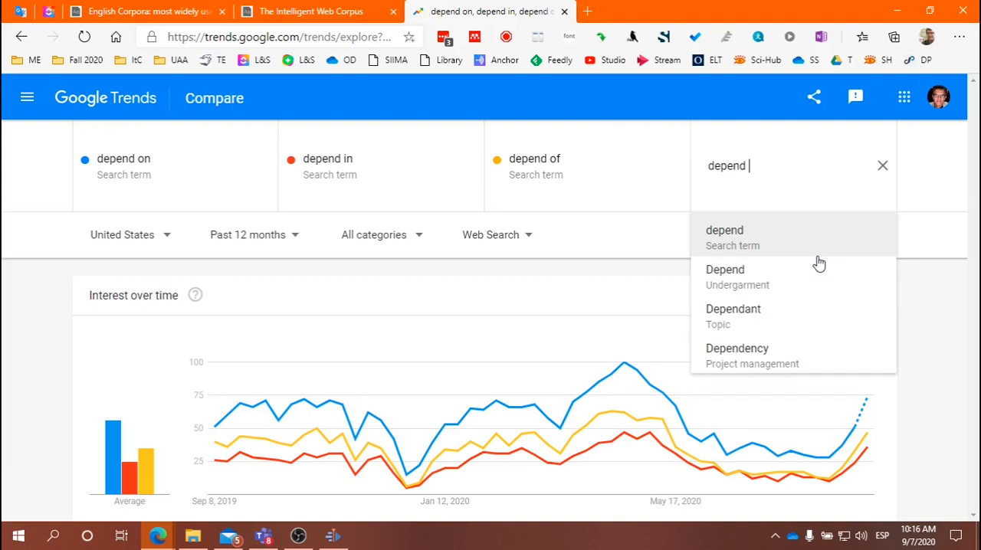
pyautogui.write('around')
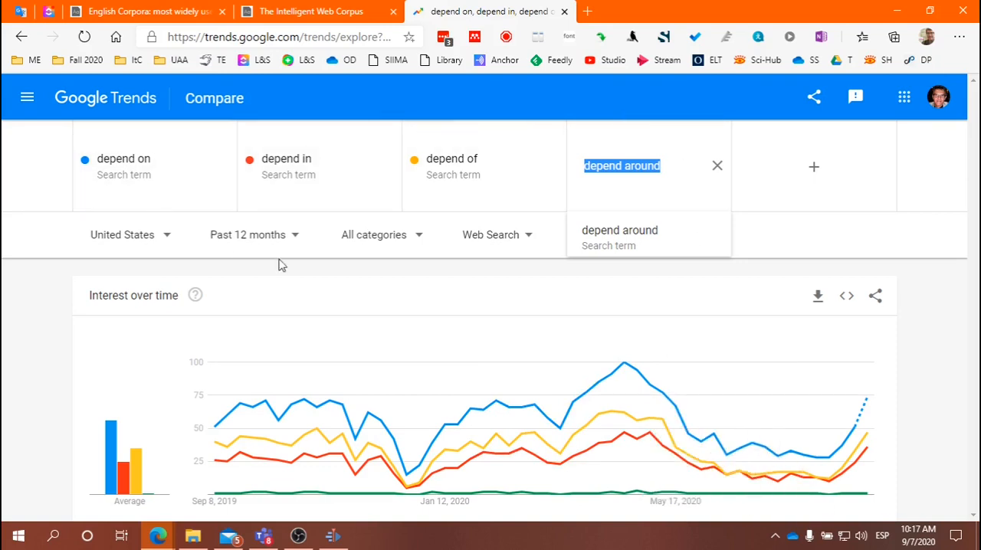
pyautogui.moveTo(436, 296)
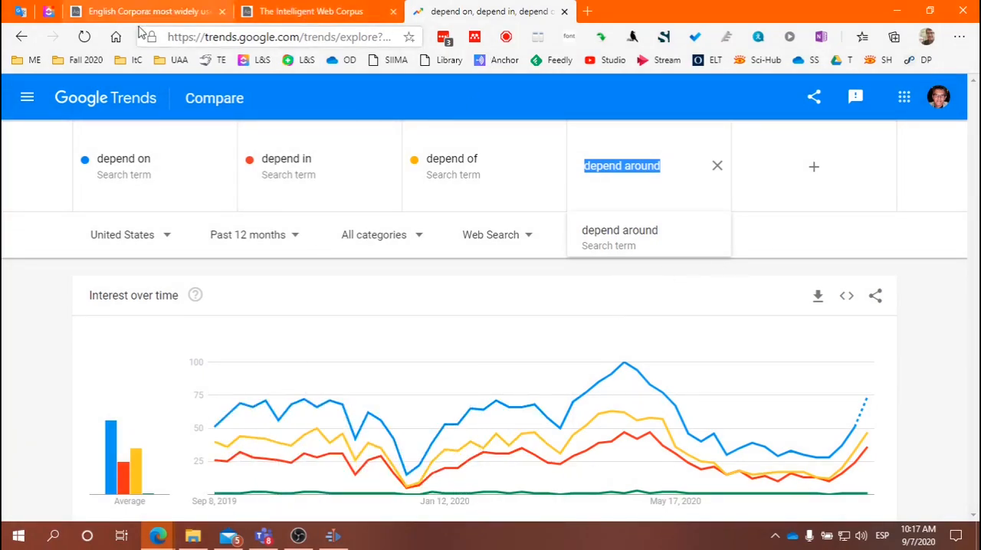
# - Return to English-Corpora.org and choose COCA from the corpus table
pyautogui.click(145, 11)
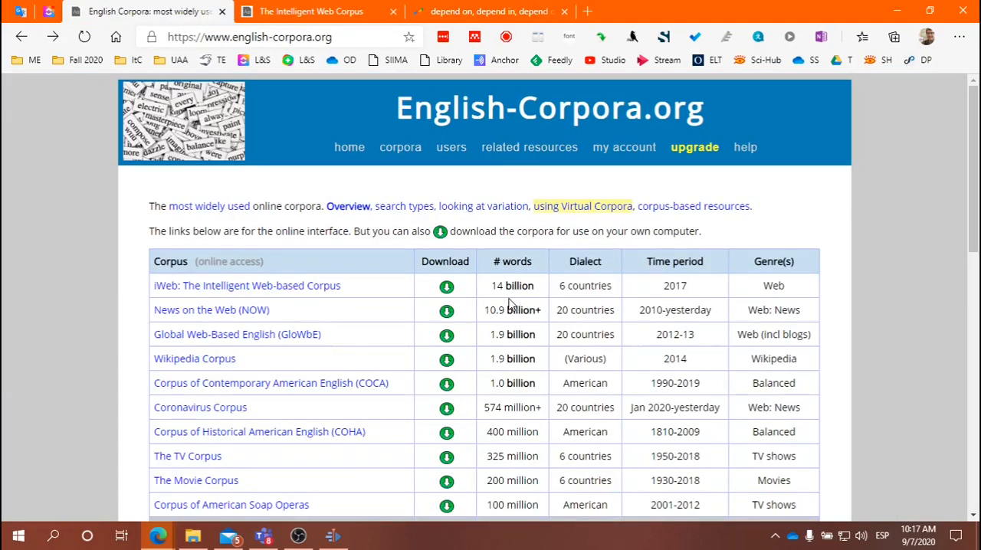
pyautogui.moveTo(244, 358)
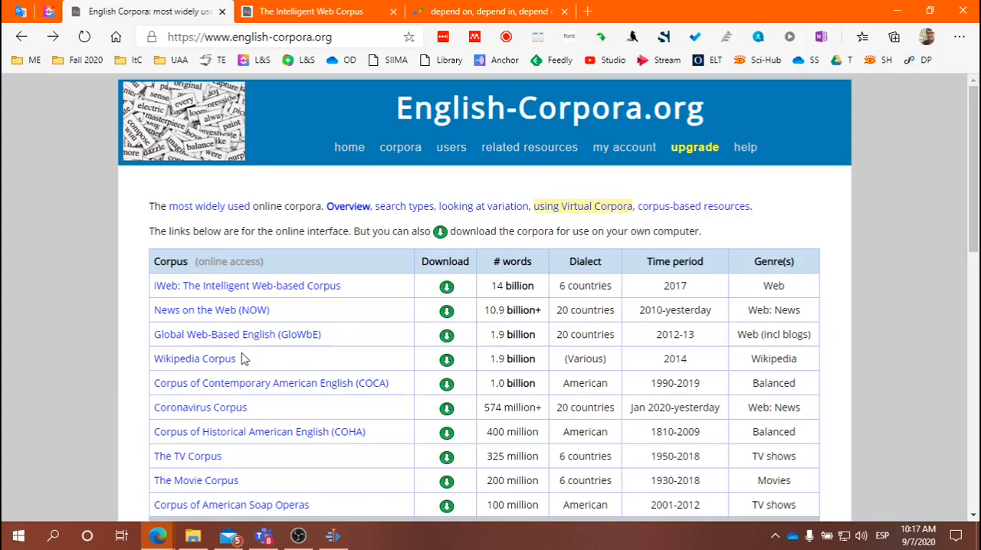
pyautogui.scroll(-3)
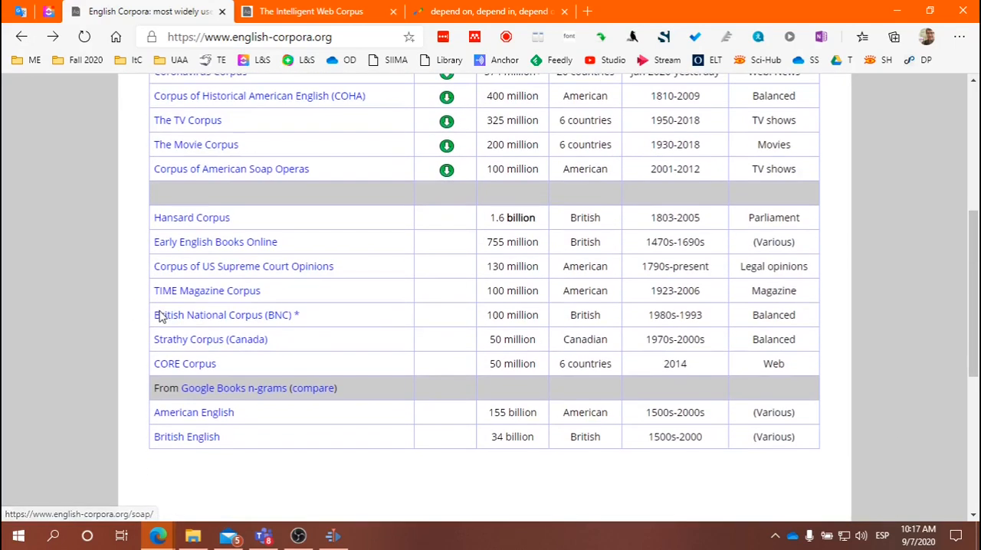
pyautogui.moveTo(357, 469)
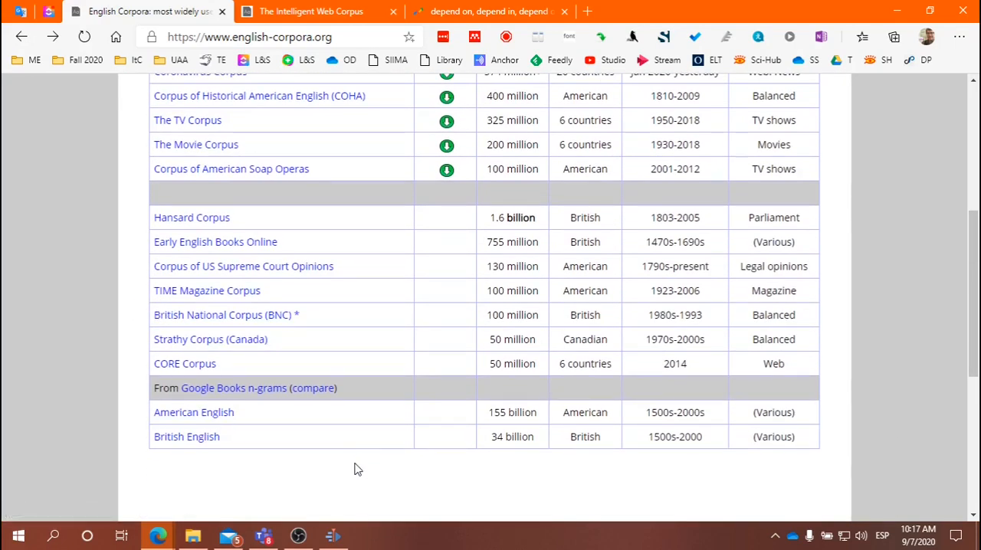
pyautogui.scroll(3)
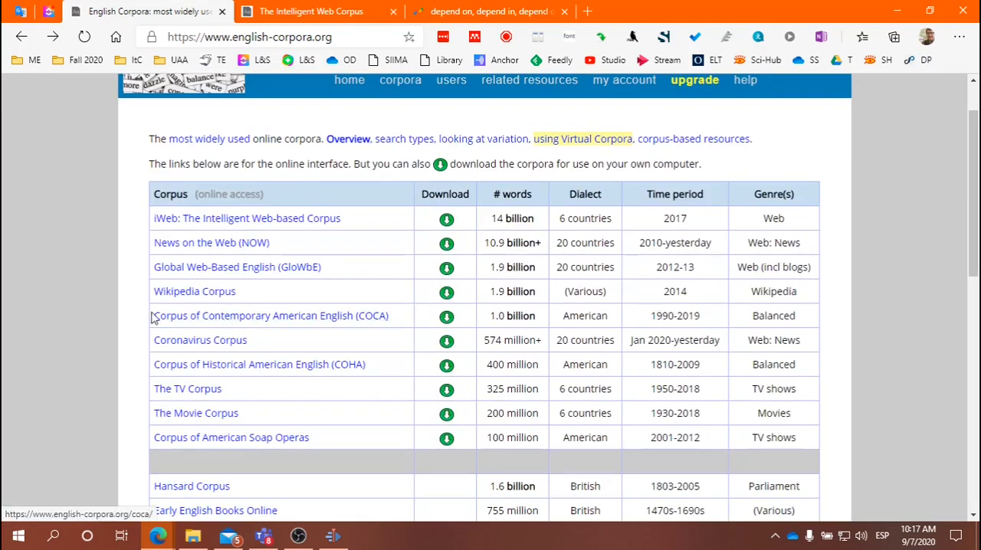
pyautogui.click(271, 315)
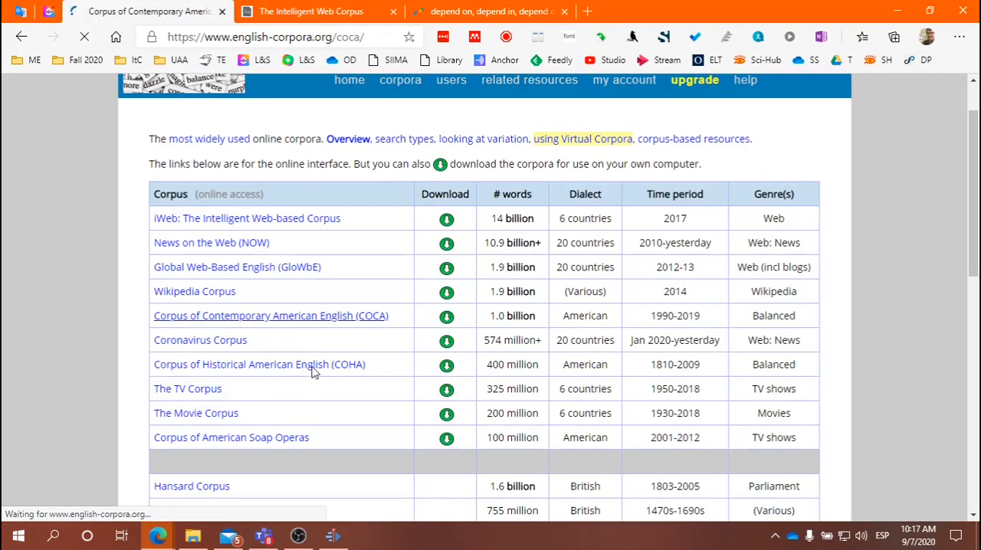
# - Search COCA for 'depends on', returning 22,955 hits
pyautogui.click(271, 315)
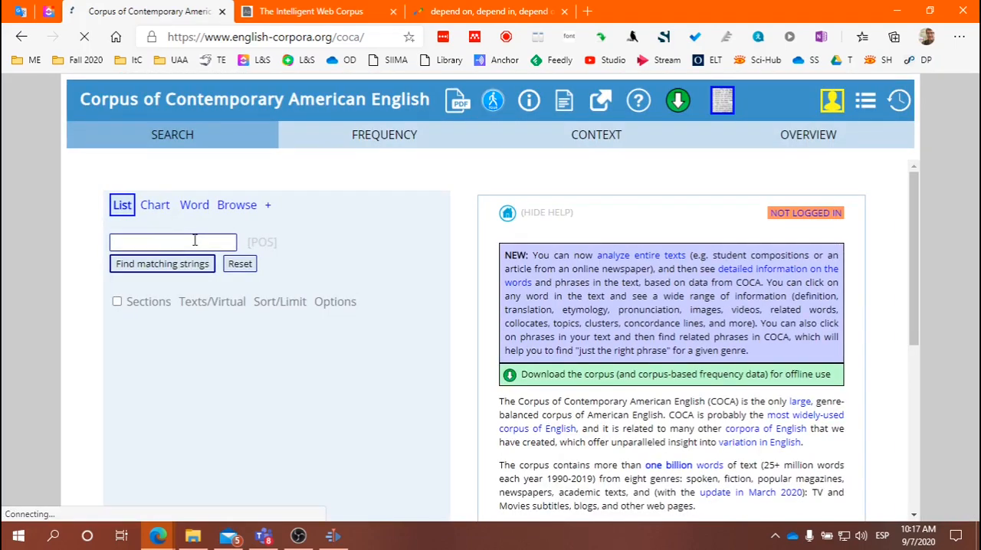
pyautogui.write('depends')
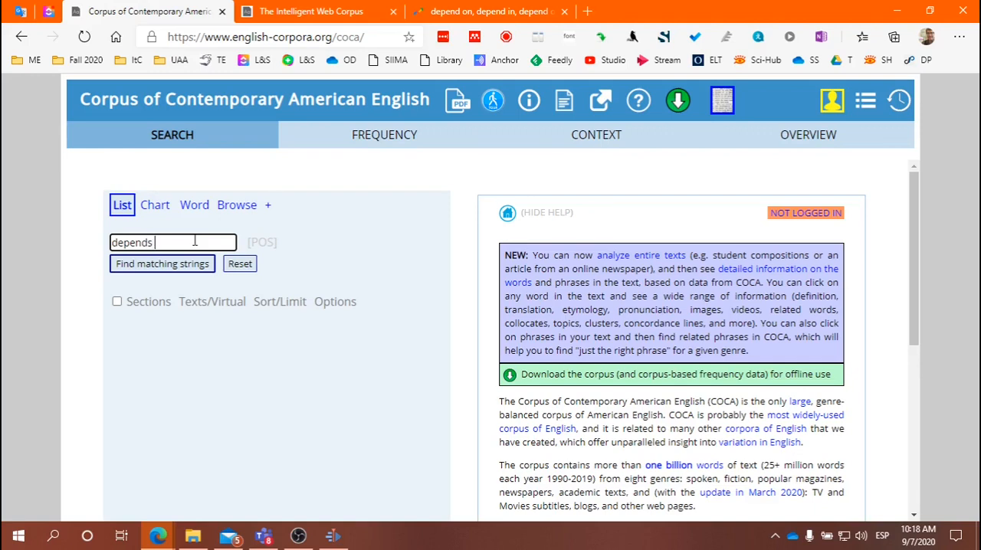
pyautogui.write('on')
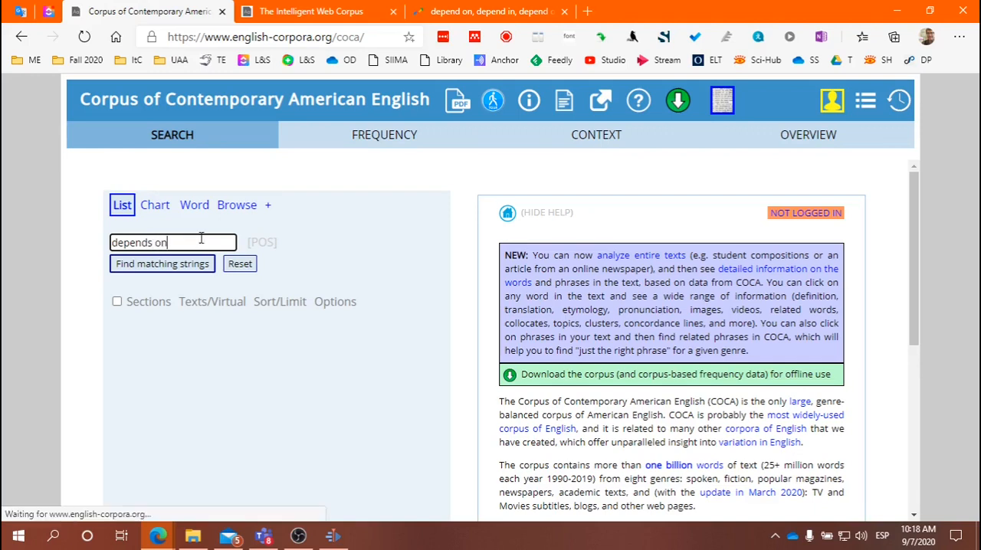
pyautogui.click(162, 263)
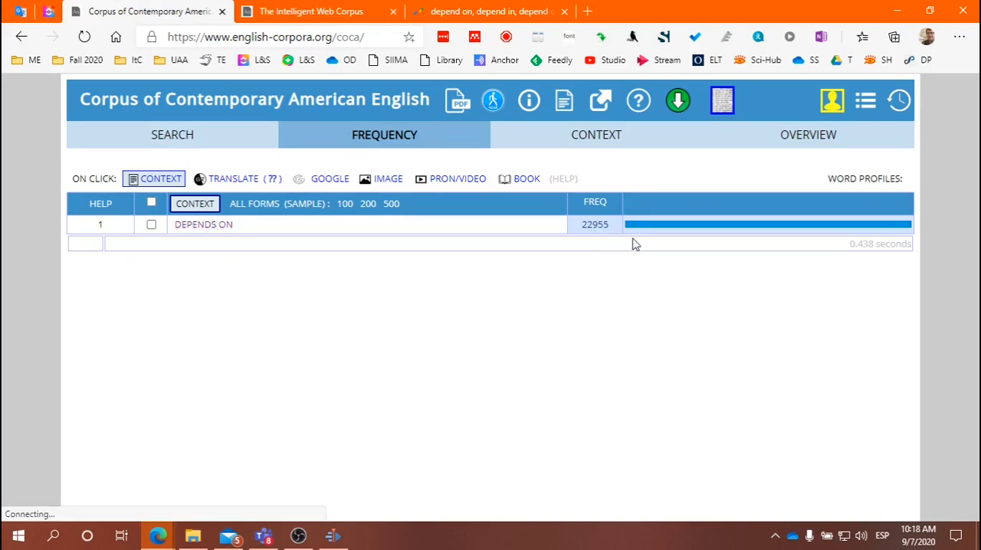
# - Show and scroll through the 'depends on' concordance lines, mostly from blogs
pyautogui.click(596, 134)
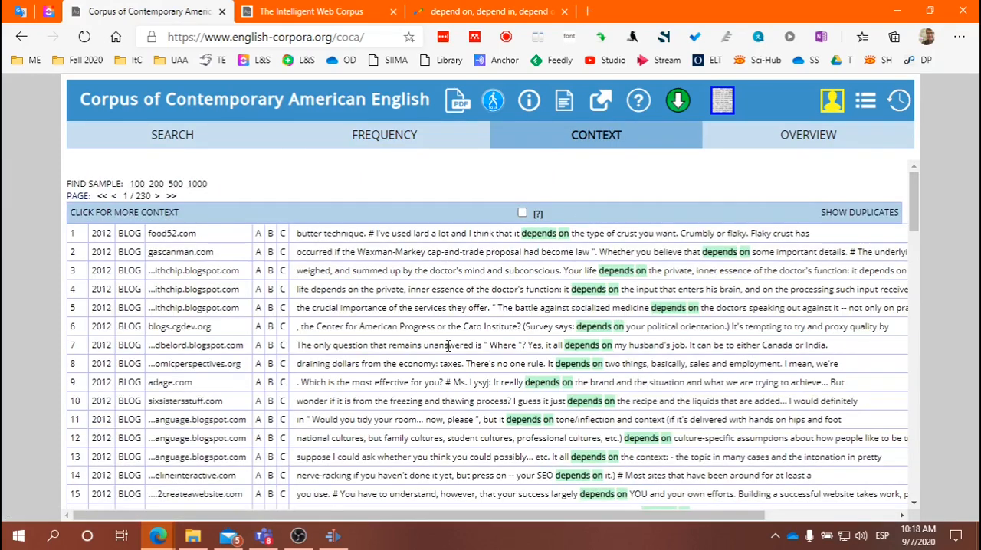
pyautogui.scroll(-3)
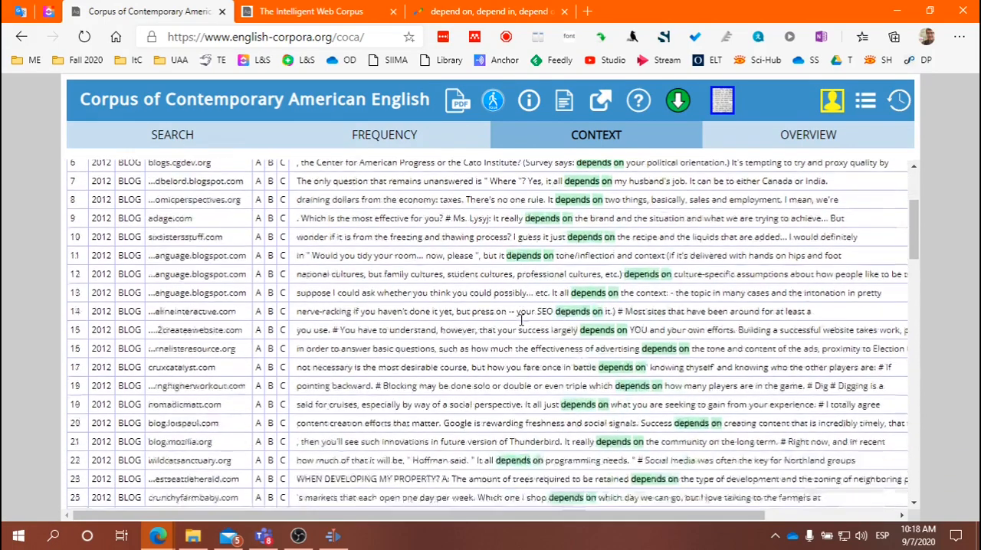
pyautogui.scroll(-3)
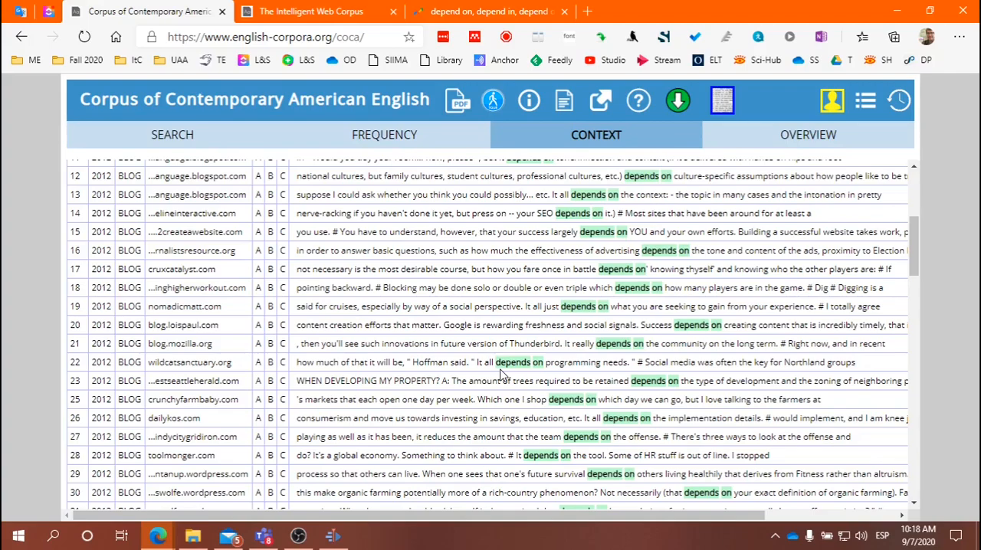
pyautogui.scroll(-3)
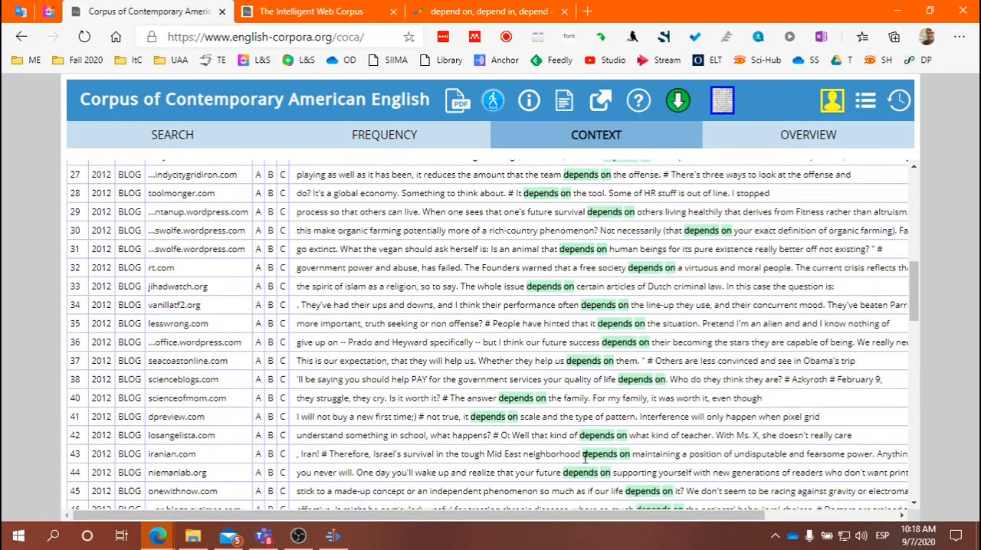
pyautogui.scroll(-3)
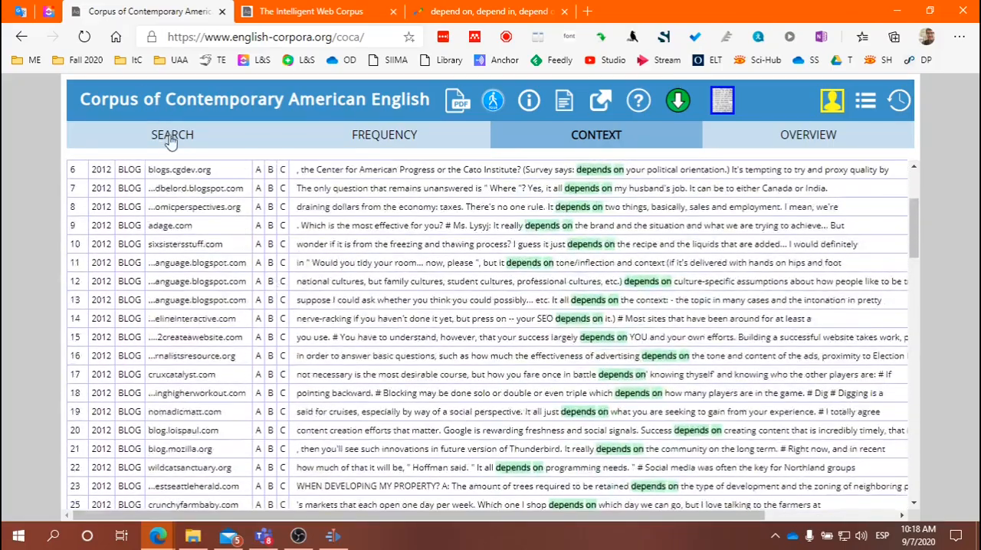
# - Search COCA for 'depends of' (42 hits) and browse its concordance lines
pyautogui.click(171, 135)
pyautogui.write('depends of')
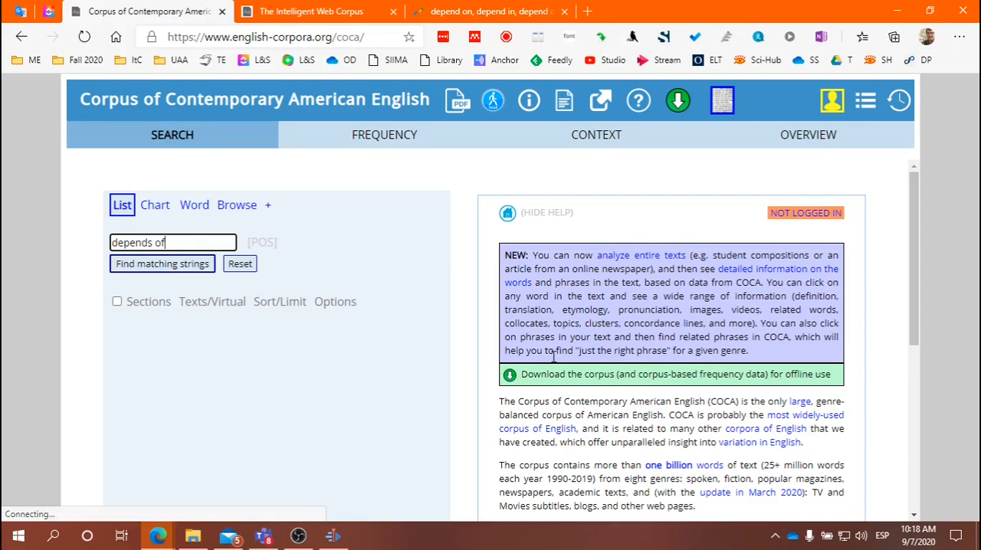
pyautogui.click(162, 263)
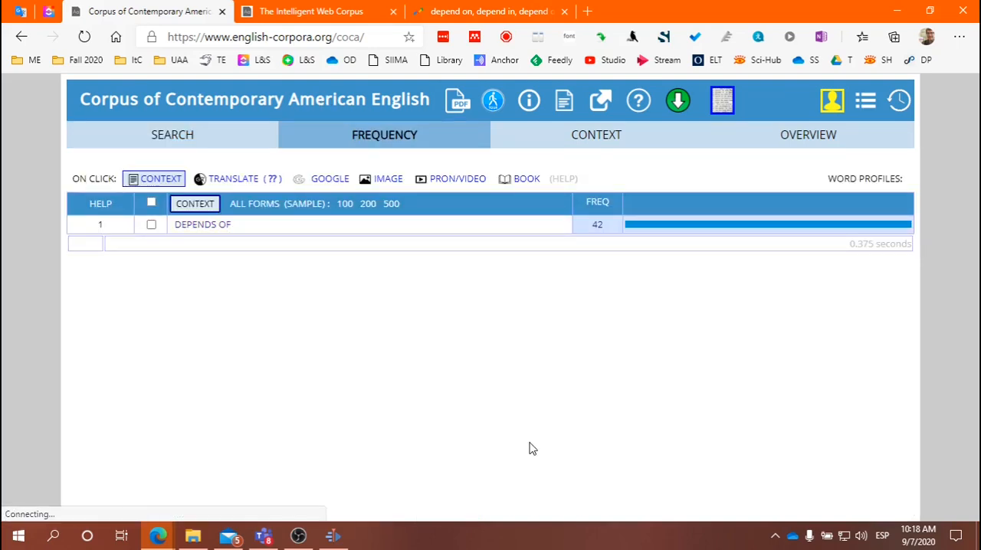
pyautogui.click(597, 135)
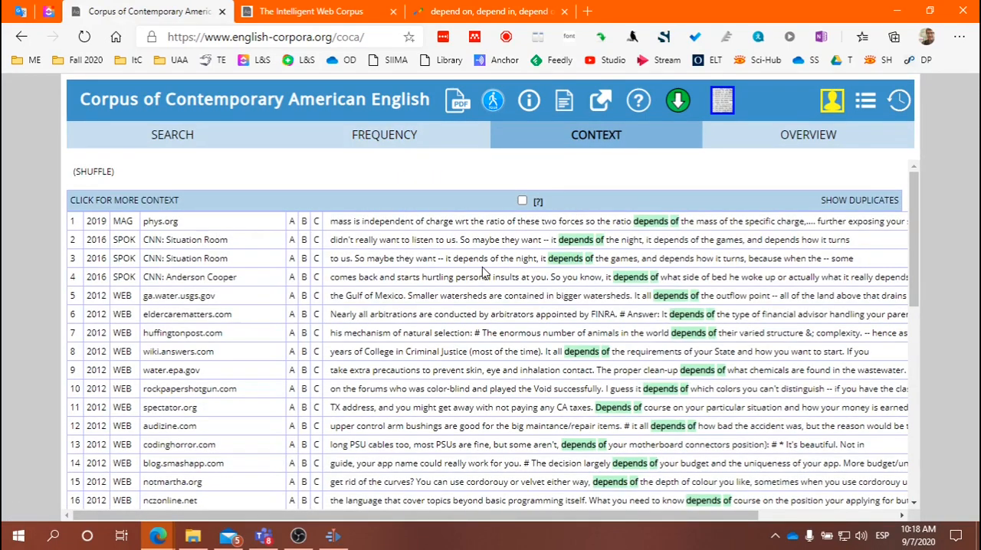
pyautogui.moveTo(548, 318)
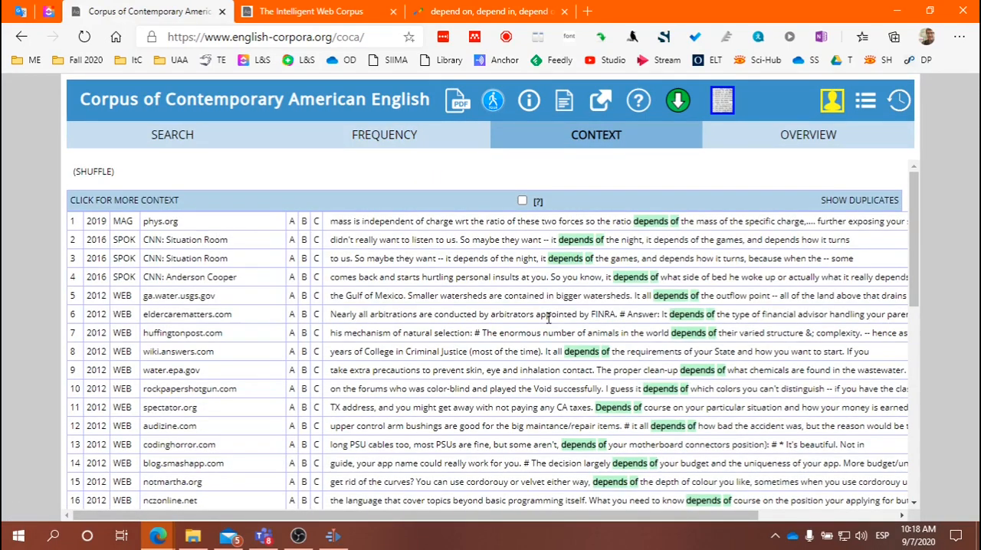
pyautogui.moveTo(679, 241)
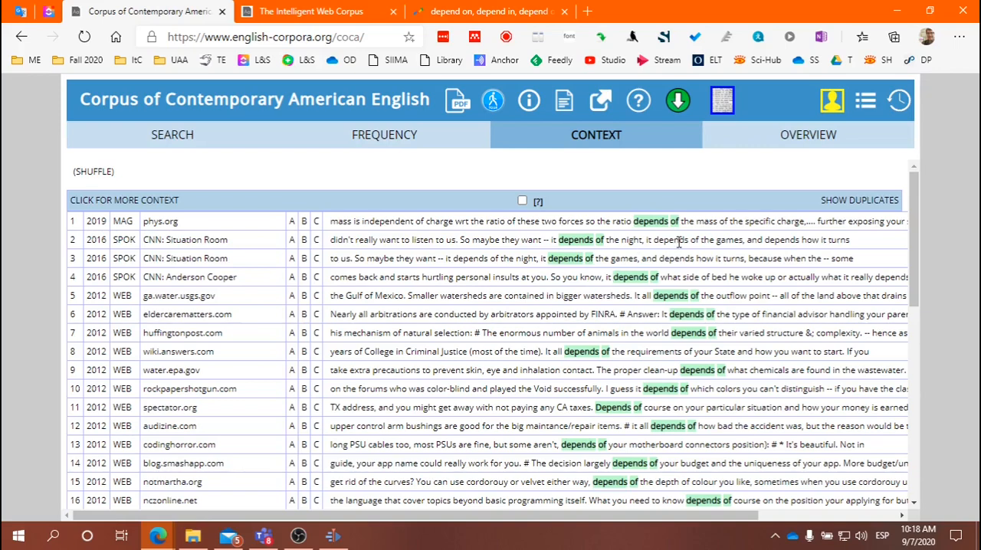
pyautogui.scroll(-3)
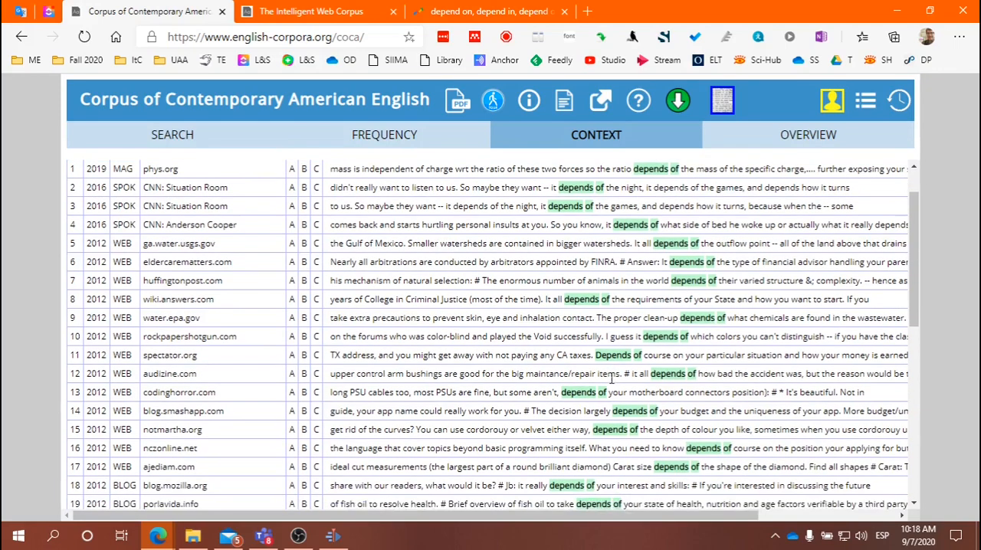
pyautogui.moveTo(651, 316)
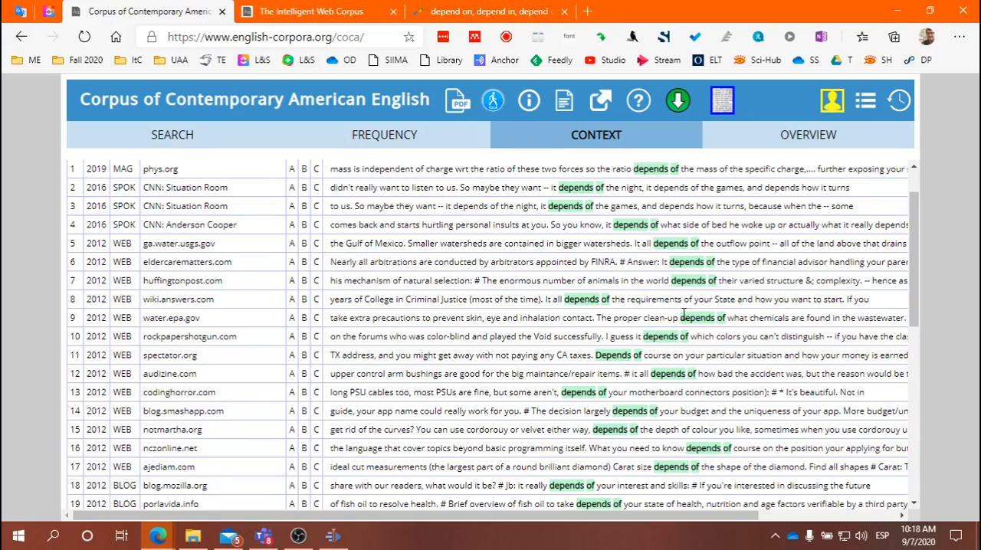
pyautogui.moveTo(578, 378)
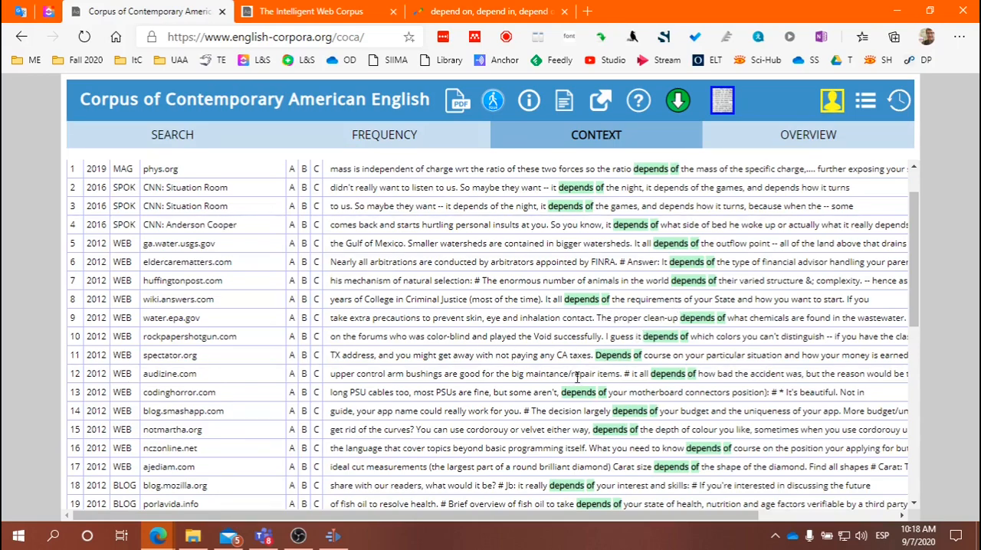
pyautogui.scroll(-3)
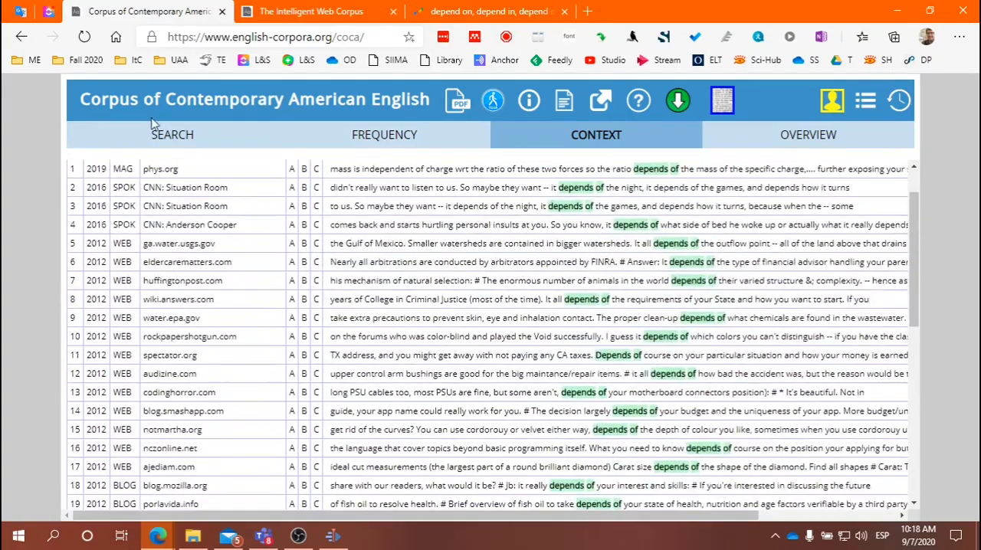
# - Search COCA for 'depends in' (305 hits) and open its concordance lines
pyautogui.click(172, 134)
pyautogui.write('depends in')
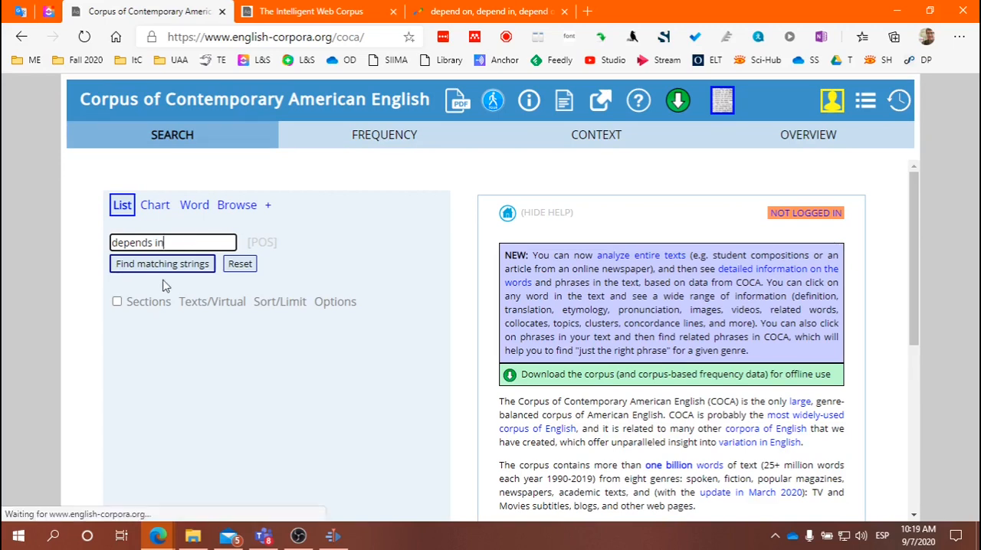
pyautogui.click(162, 263)
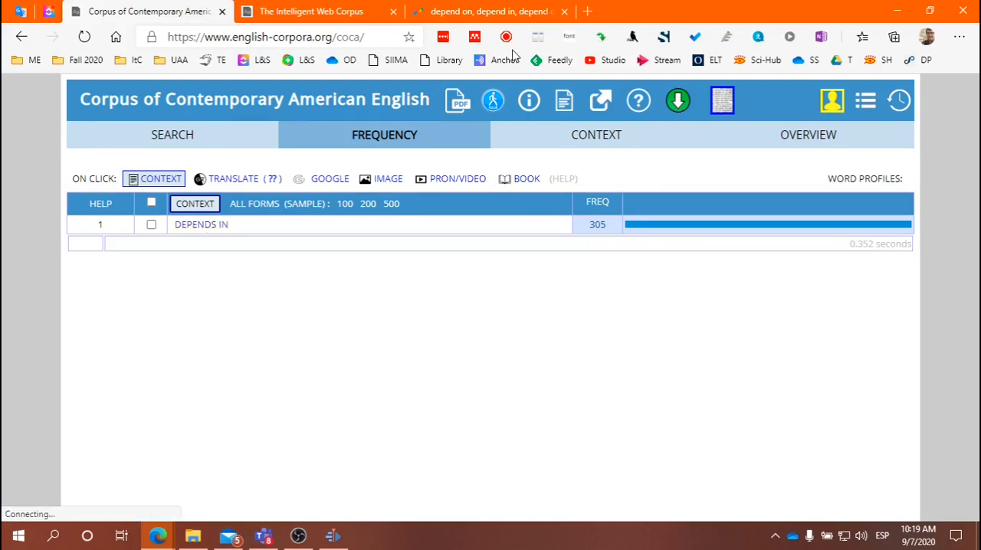
pyautogui.click(490, 11)
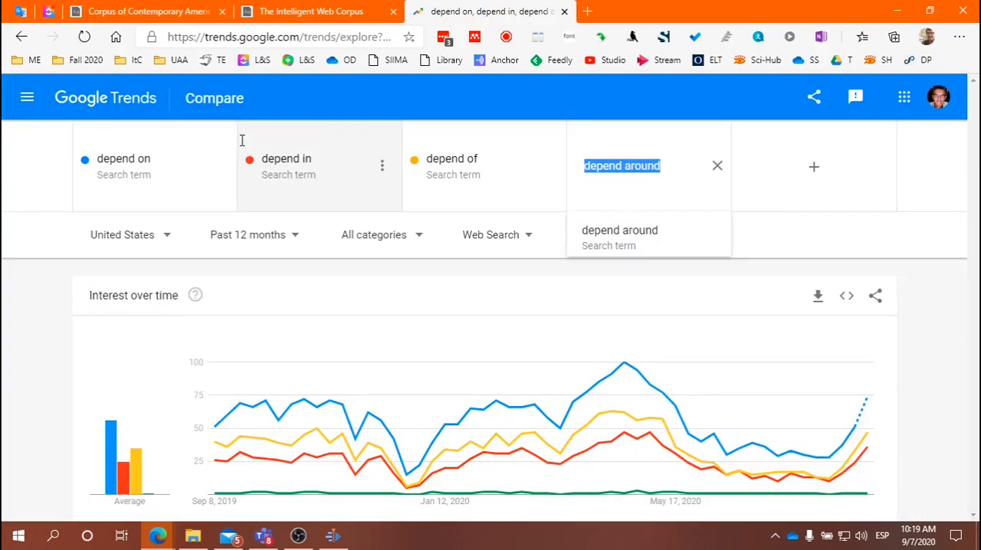
pyautogui.click(146, 11)
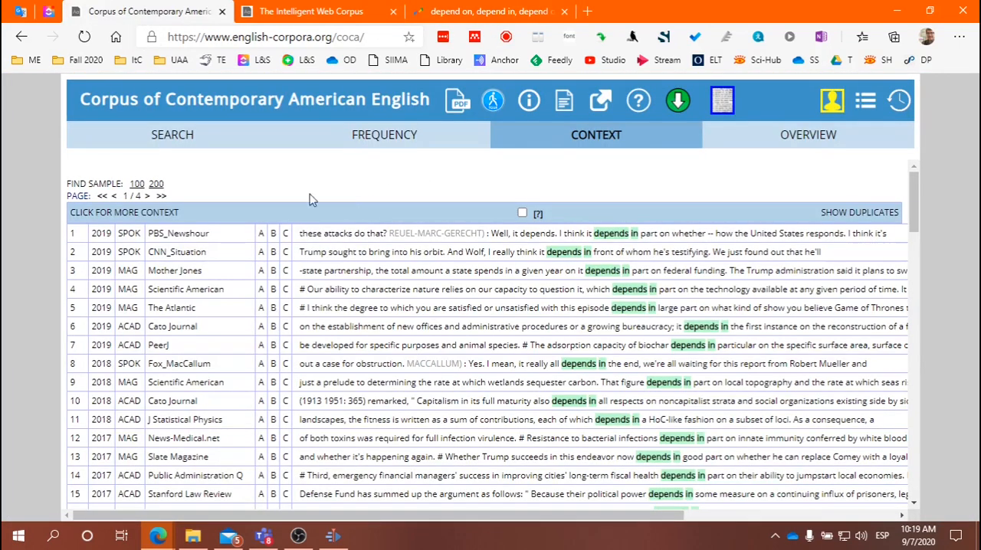
pyautogui.moveTo(688, 326)
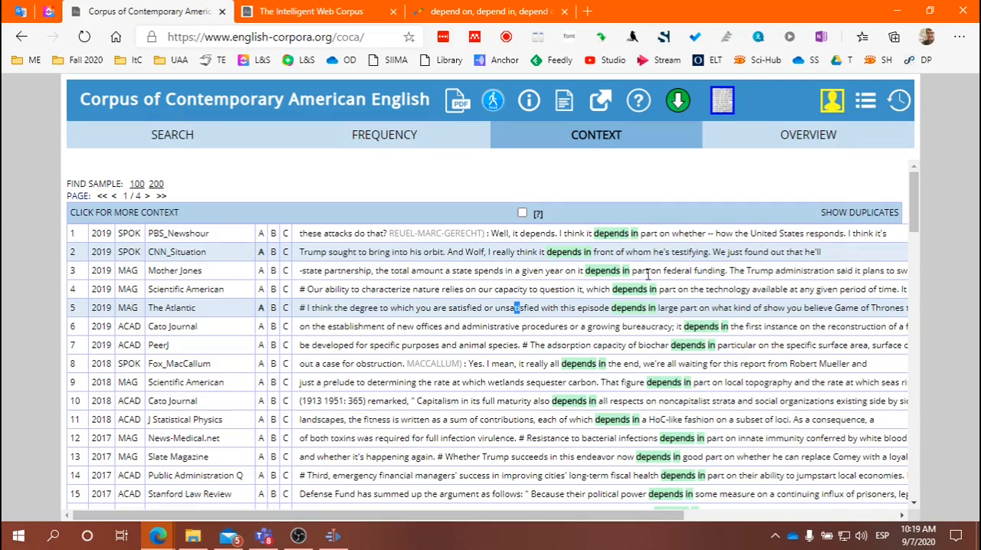
pyautogui.moveTo(743, 383)
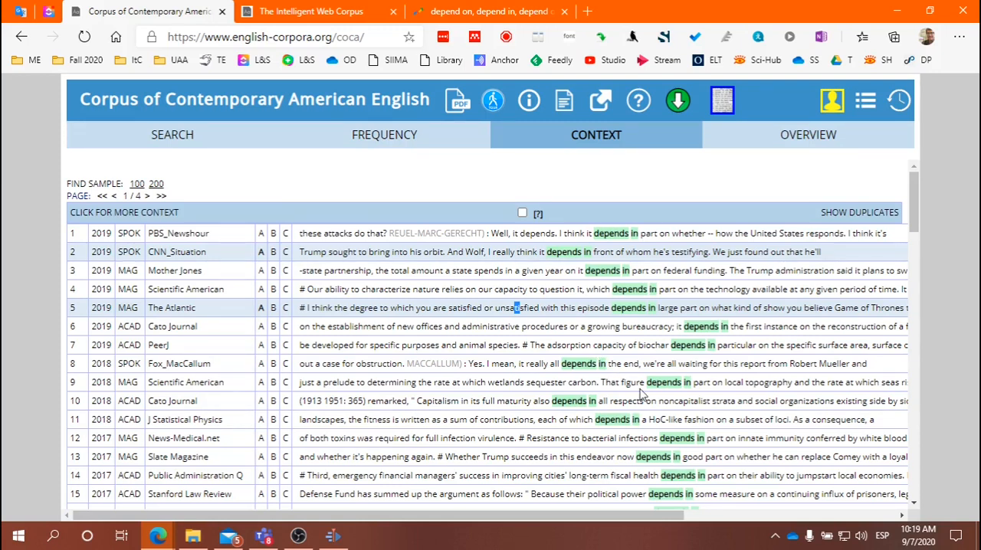
pyautogui.moveTo(566, 539)
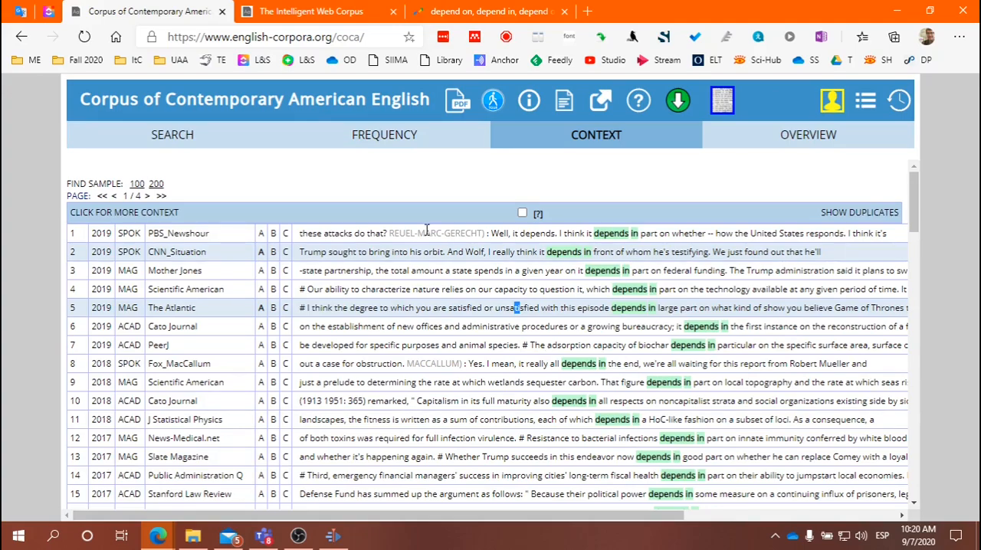
pyautogui.moveTo(593, 425)
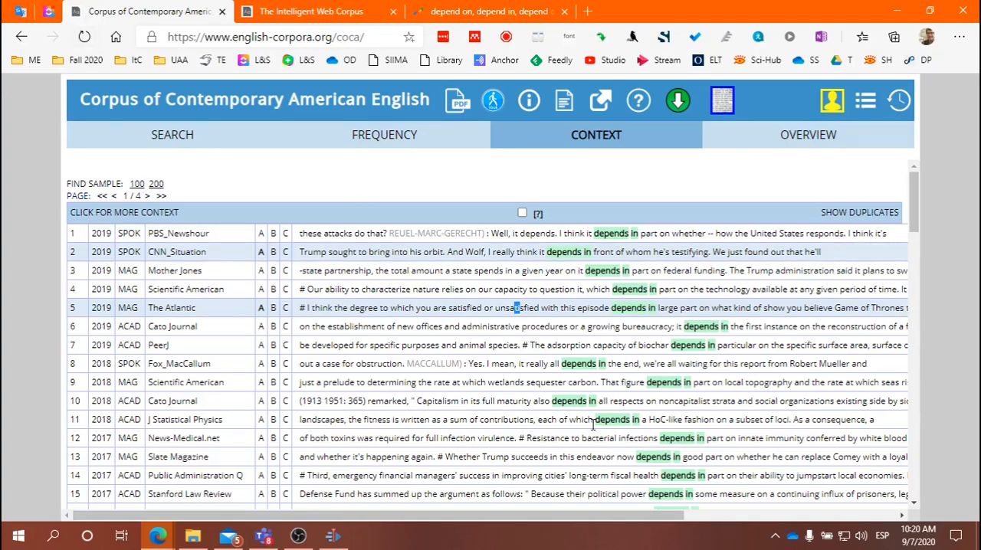
# - Scroll through the later 'depends in' concordance lines from web sources
pyautogui.scroll(-3)
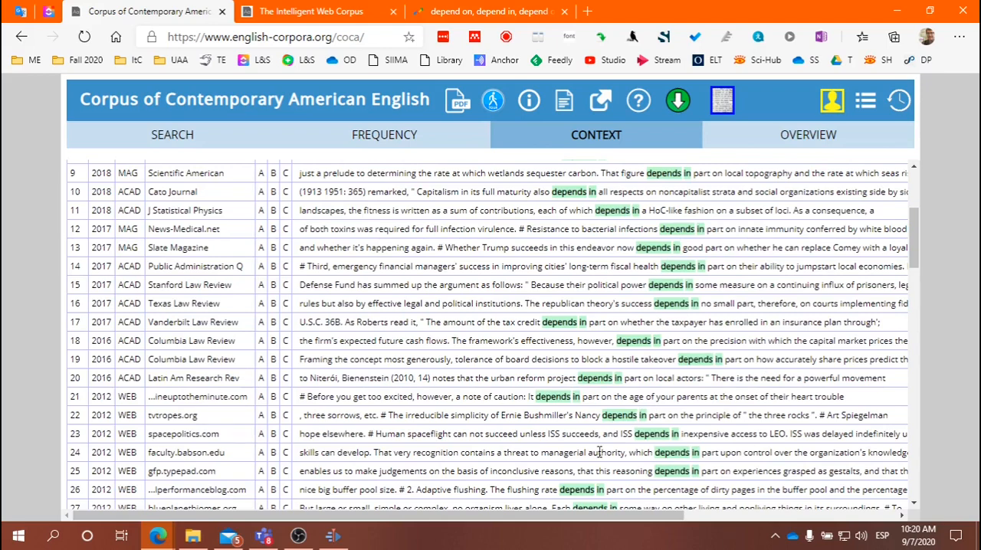
pyautogui.scroll(-3)
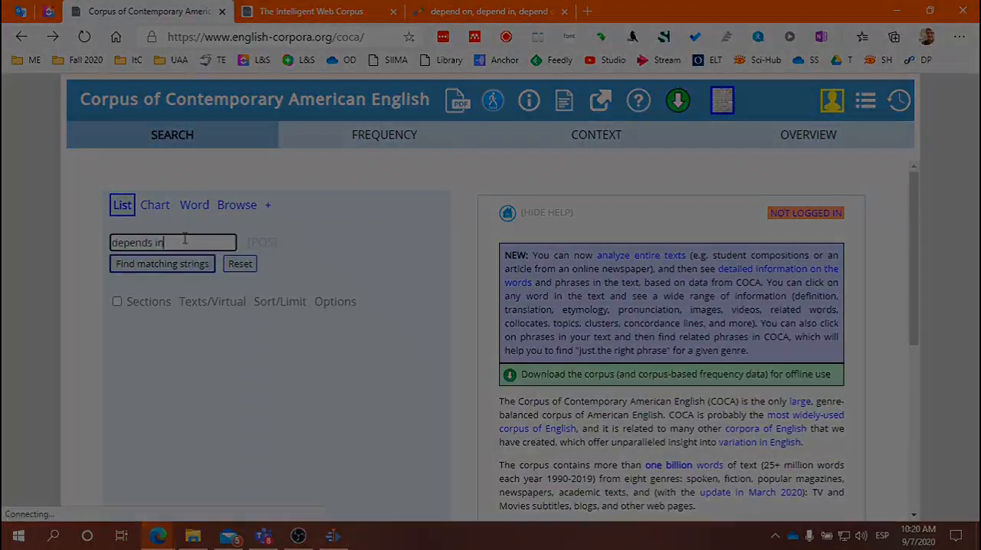
# - Open the Google Books n-grams corpora from the English-Corpora.org home page list
pyautogui.click(384, 134)
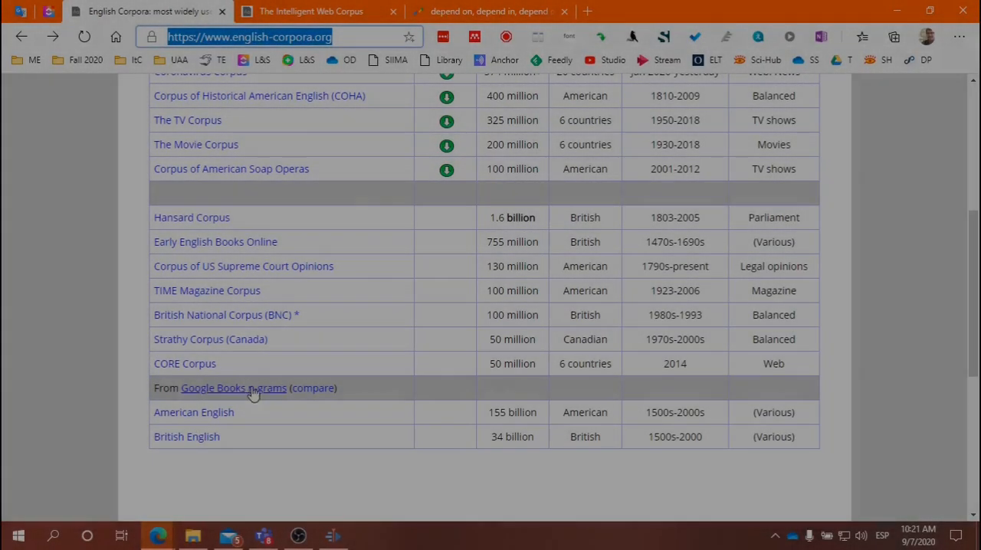
pyautogui.click(233, 388)
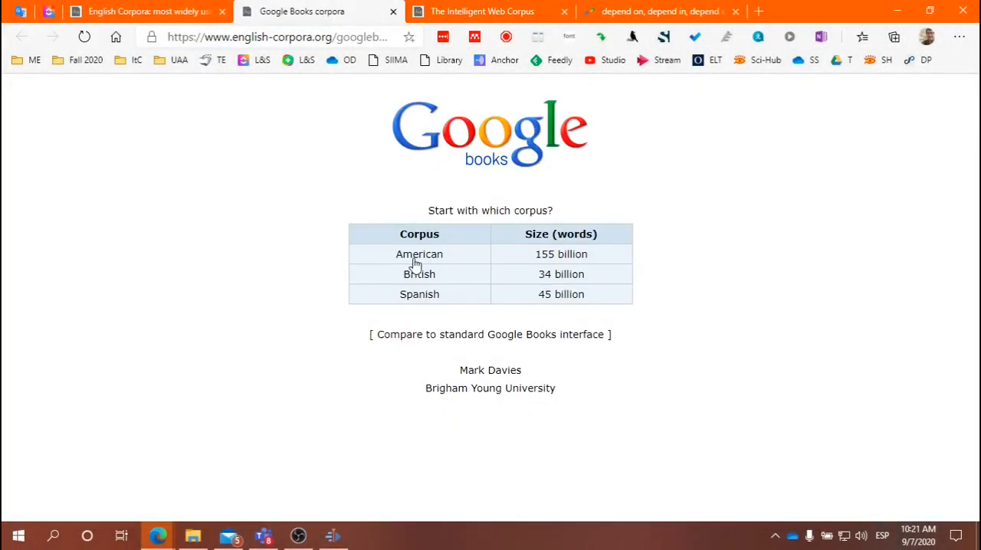
# - Query the American Google Books corpus for 'depends on' decade frequencies
pyautogui.click(420, 254)
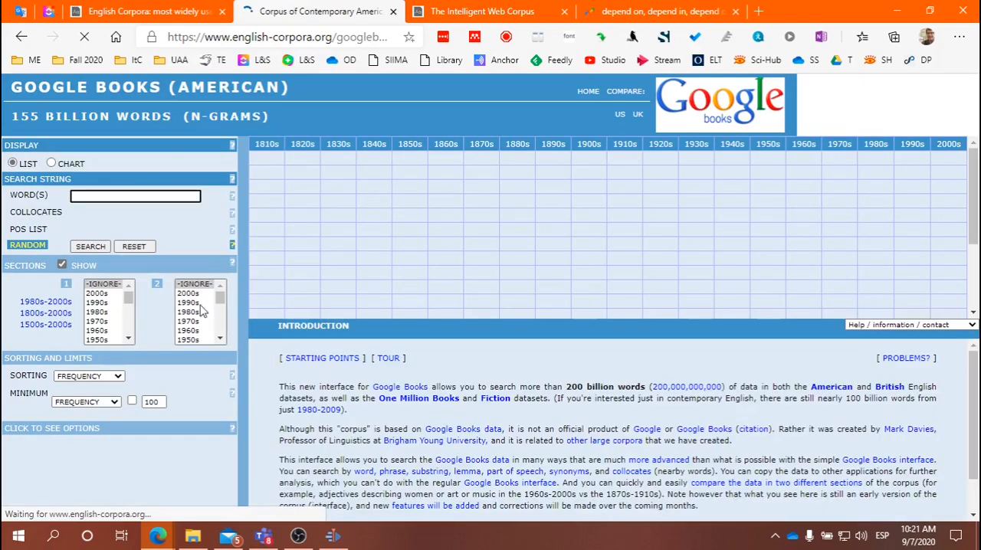
pyautogui.write('d')
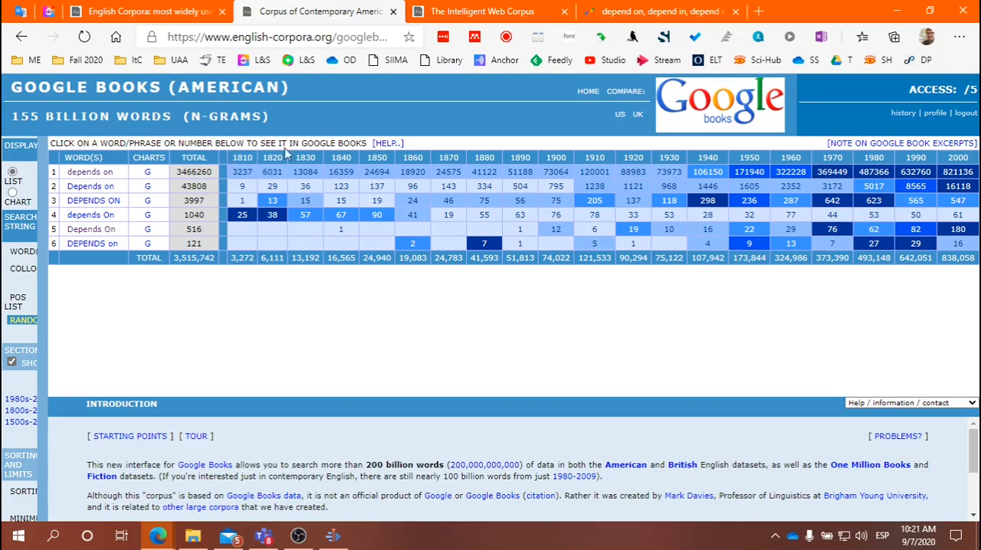
pyautogui.moveTo(421, 172)
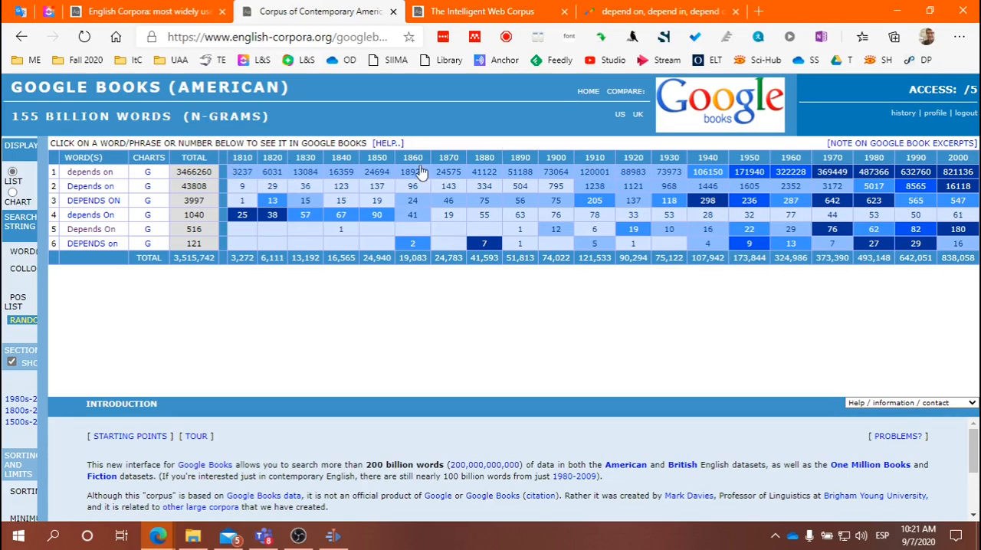
pyautogui.moveTo(285, 186)
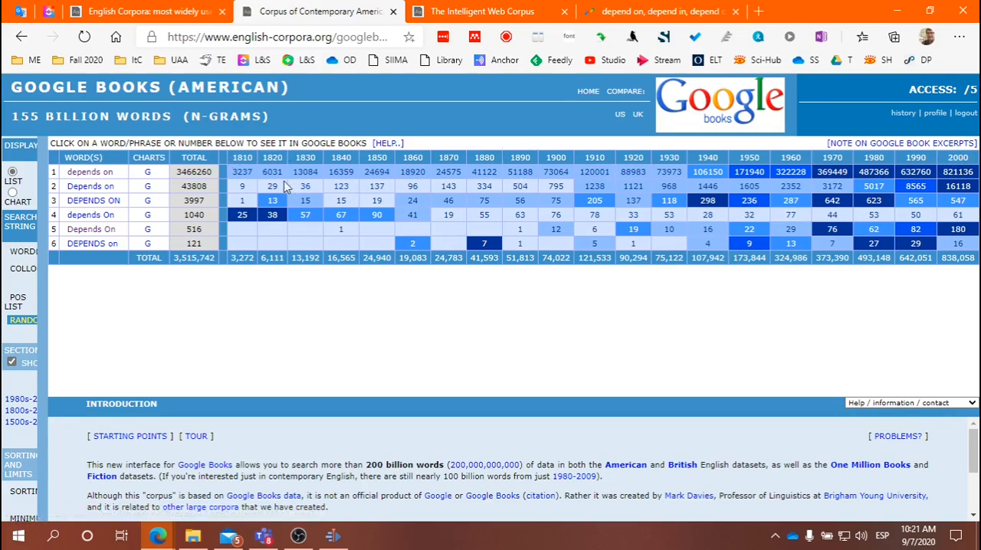
pyautogui.moveTo(458, 251)
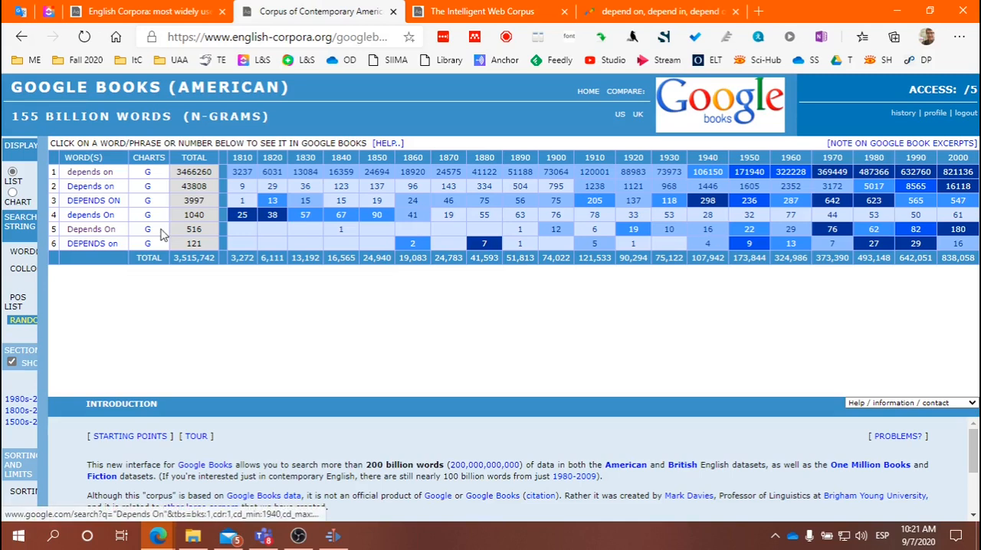
pyautogui.moveTo(516, 320)
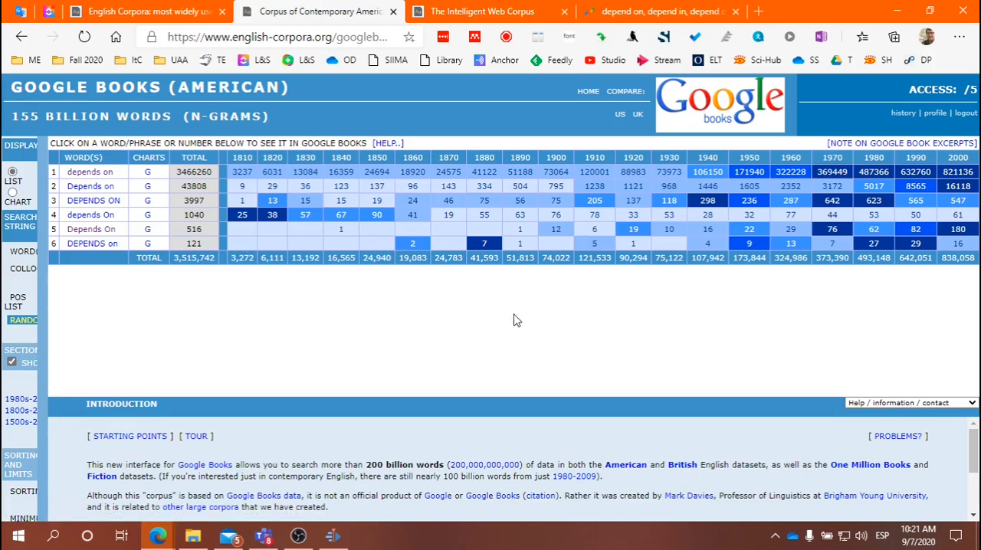
pyautogui.moveTo(958, 170)
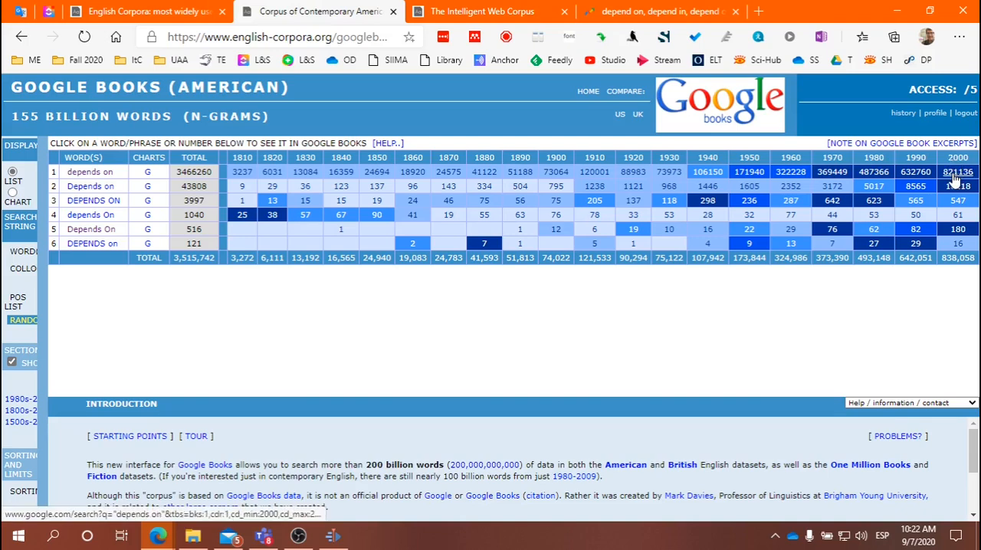
# - Browse Google Books results for 'depends on' from the 2000s and 1980s, then all web results
pyautogui.click(957, 171)
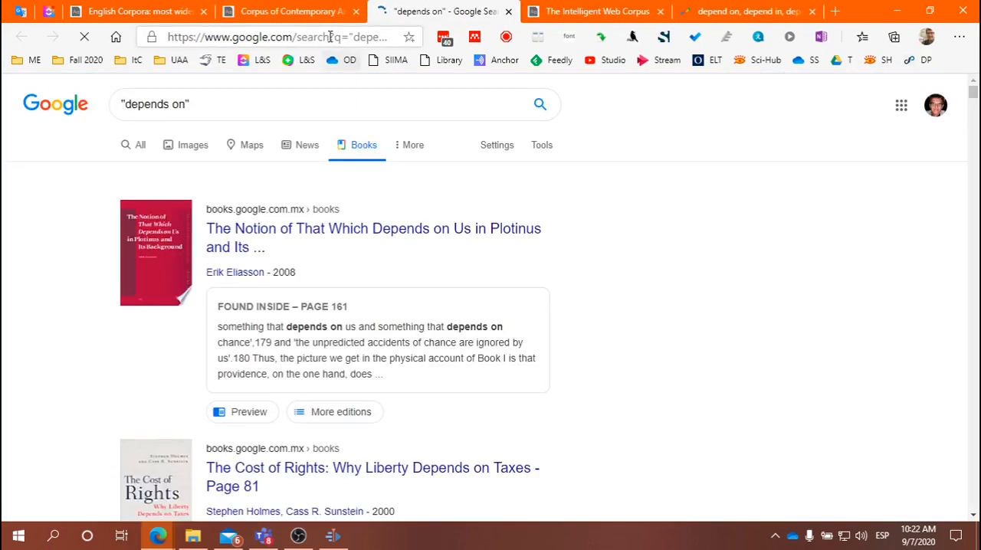
pyautogui.click(542, 144)
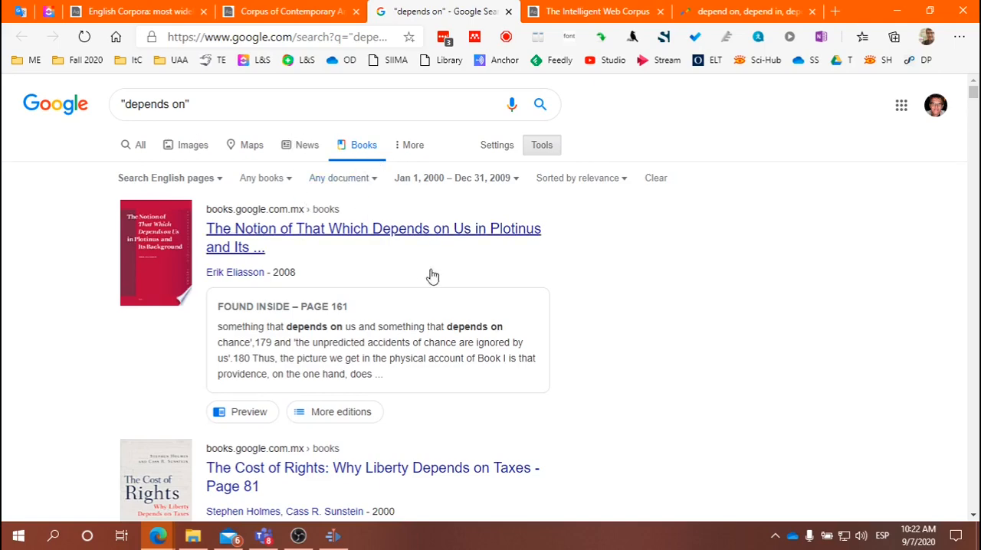
pyautogui.scroll(-3)
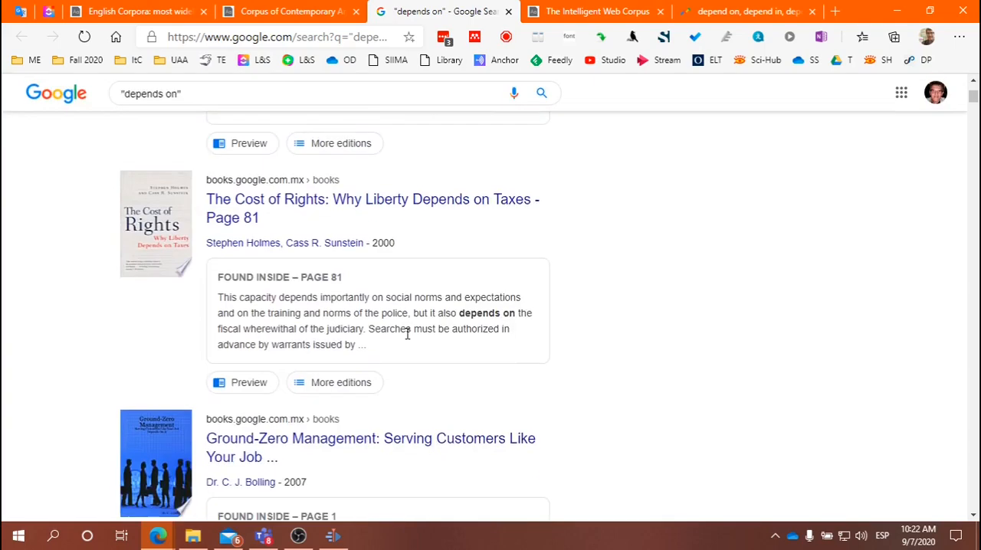
pyautogui.click(138, 11)
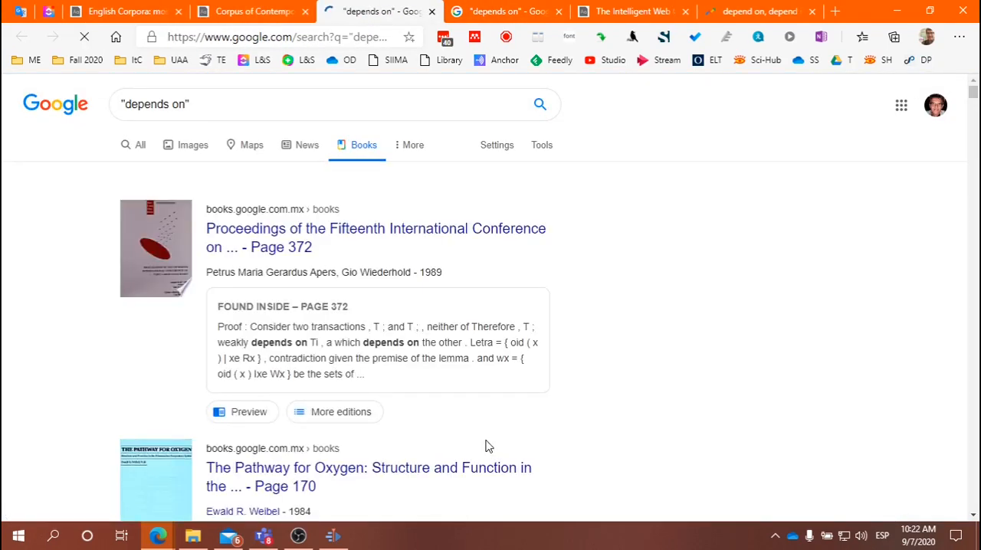
pyautogui.click(542, 145)
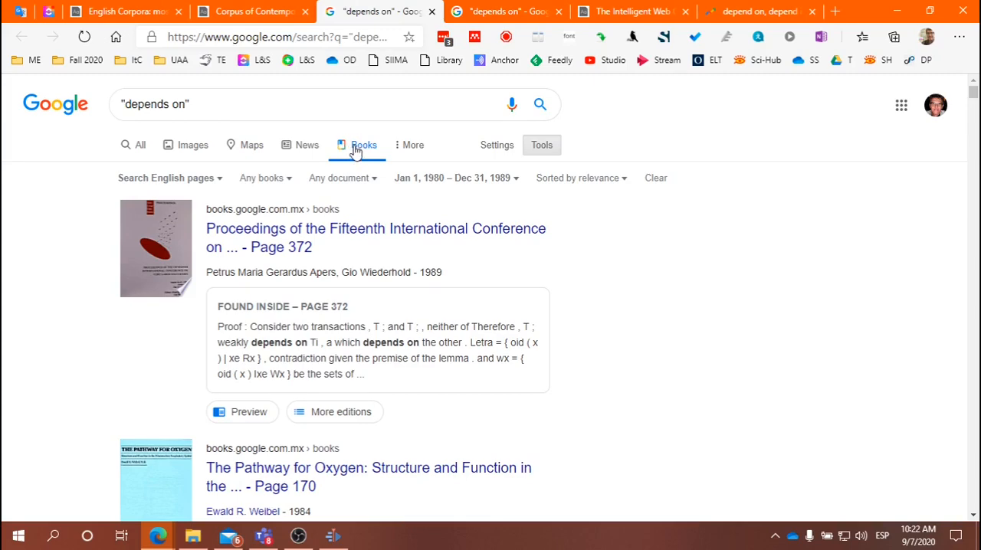
pyautogui.click(192, 144)
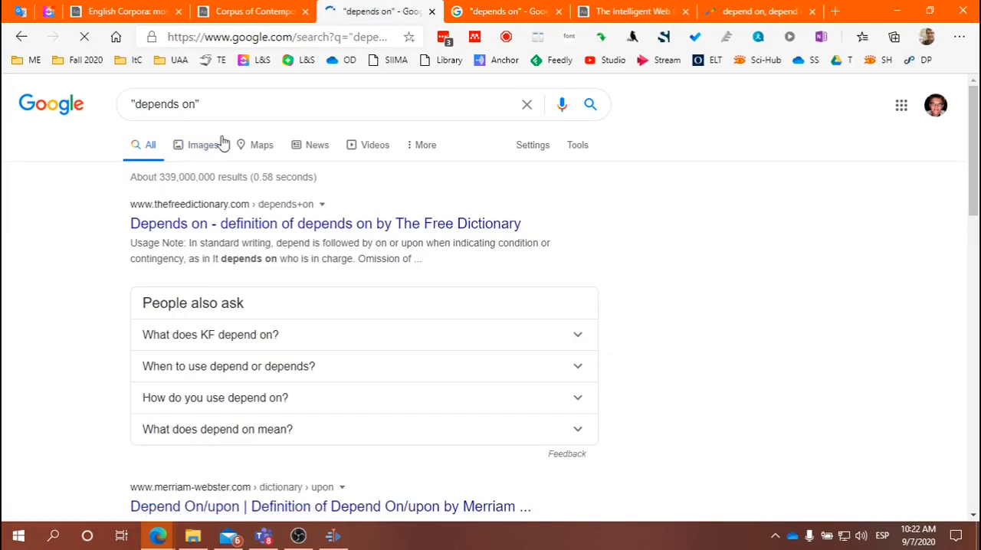
# - Search Google for "depends of", review the ~2,620,000 results, and close that tab
pyautogui.click(322, 105)
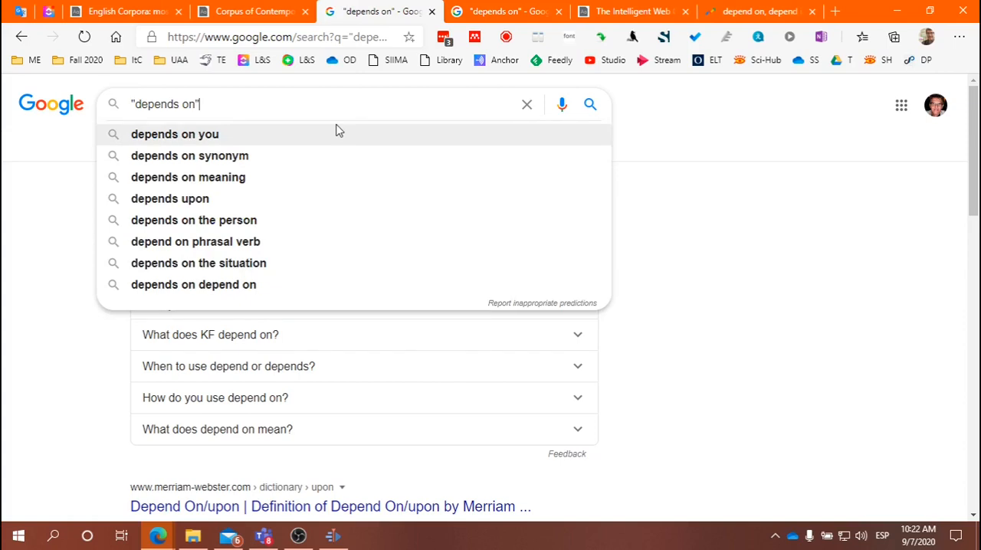
pyautogui.press('Backspace')
pyautogui.write('f')
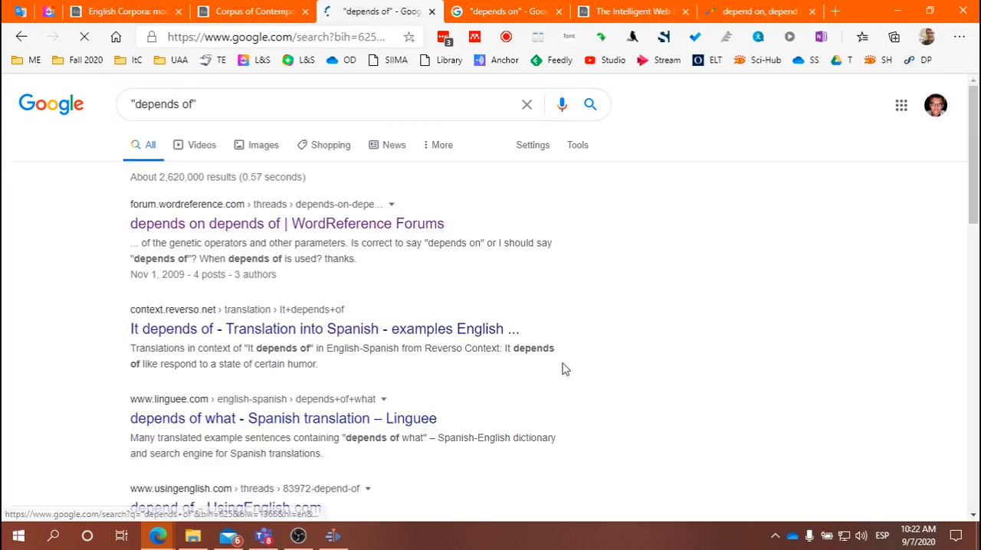
pyautogui.scroll(-3)
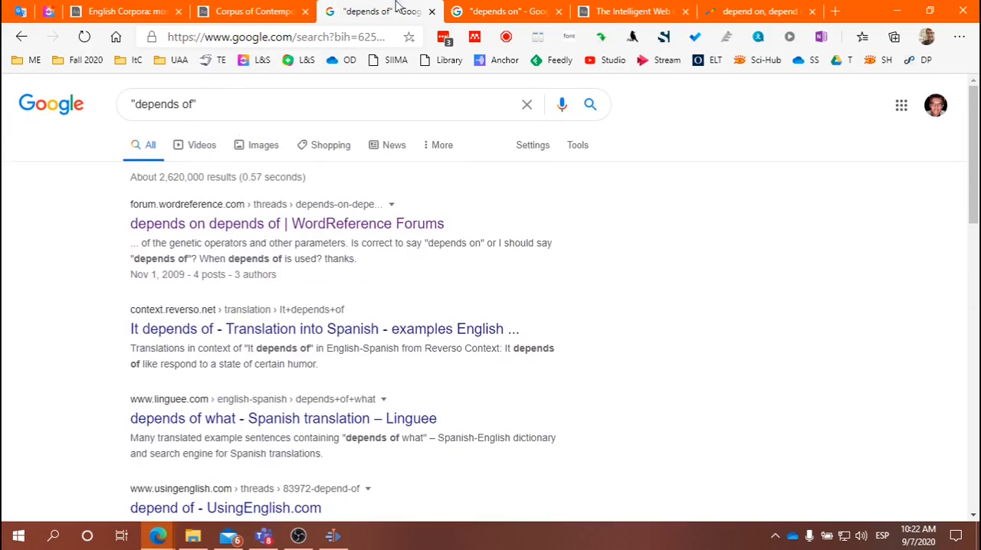
pyautogui.click(253, 11)
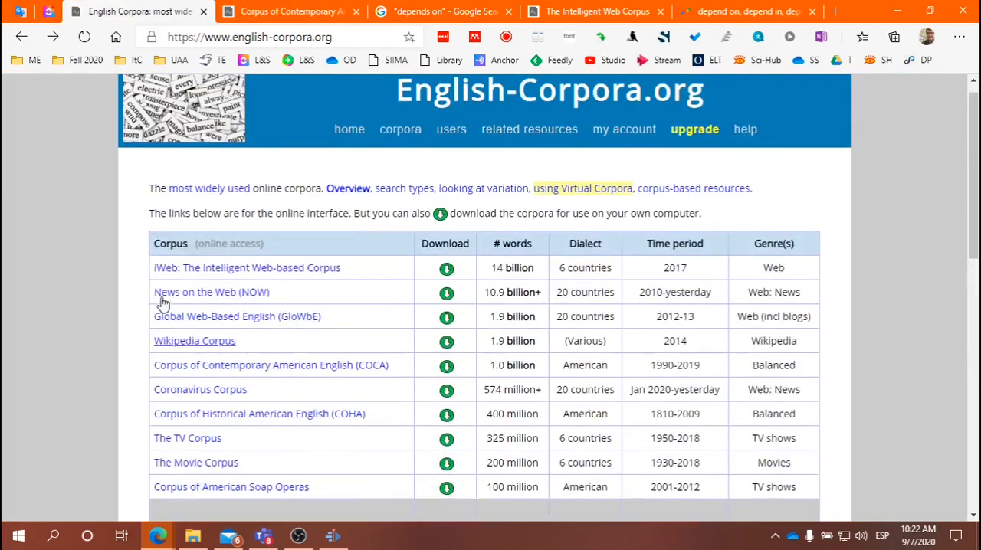
pyautogui.scroll(-3)
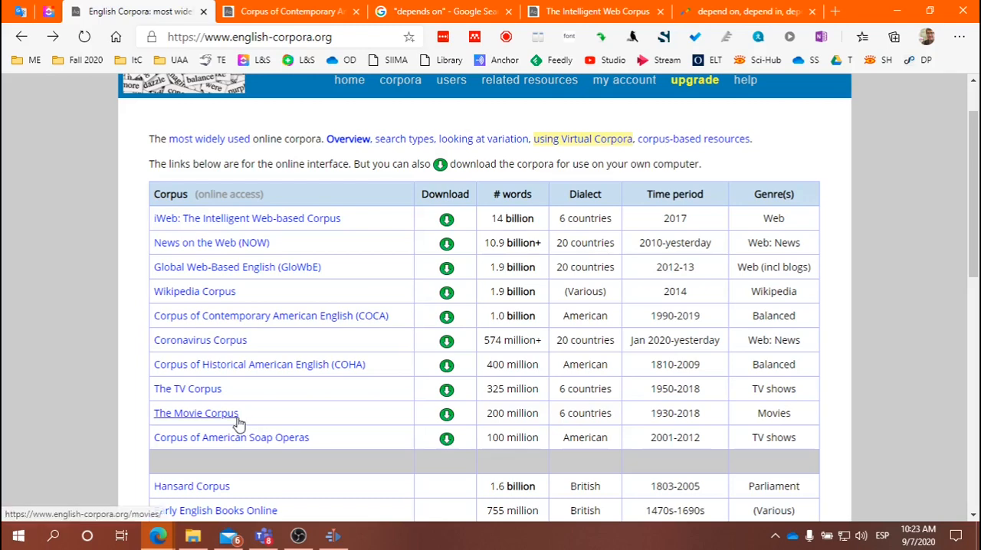
pyautogui.moveTo(256, 406)
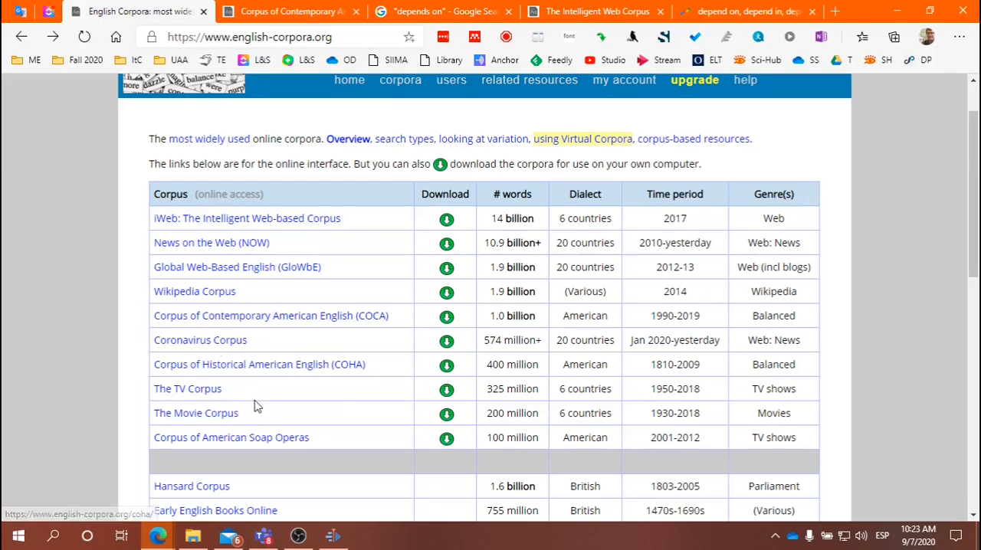
pyautogui.scroll(-3)
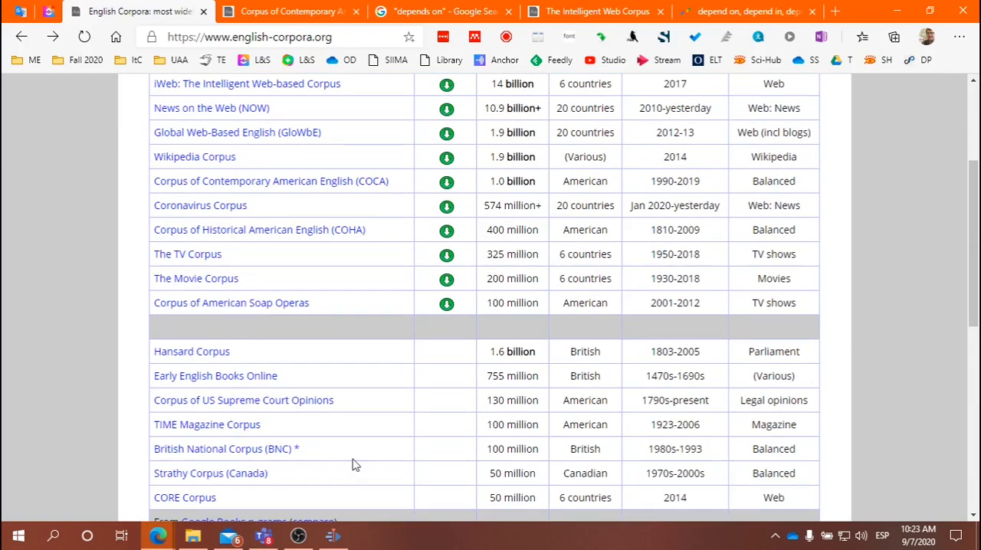
pyautogui.scroll(-3)
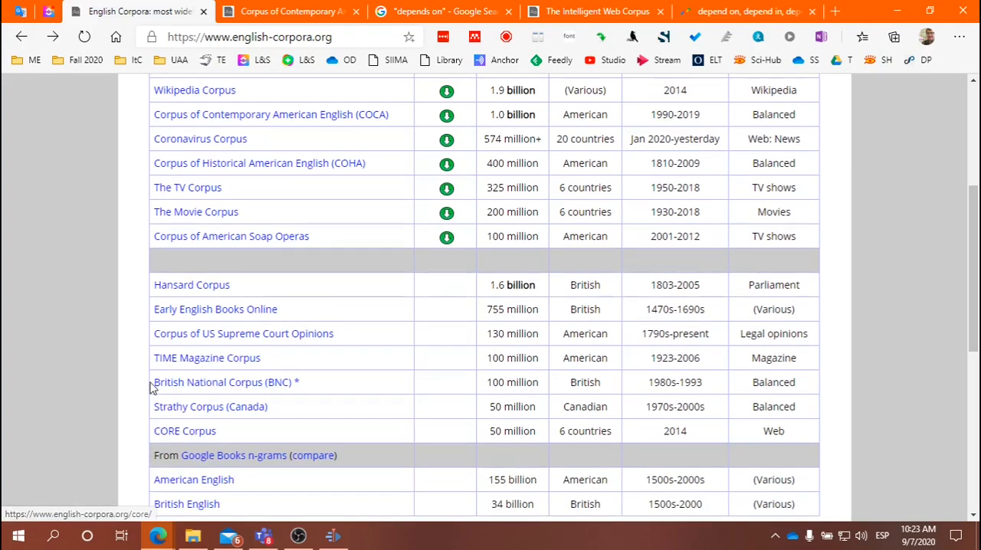
pyautogui.scroll(3)
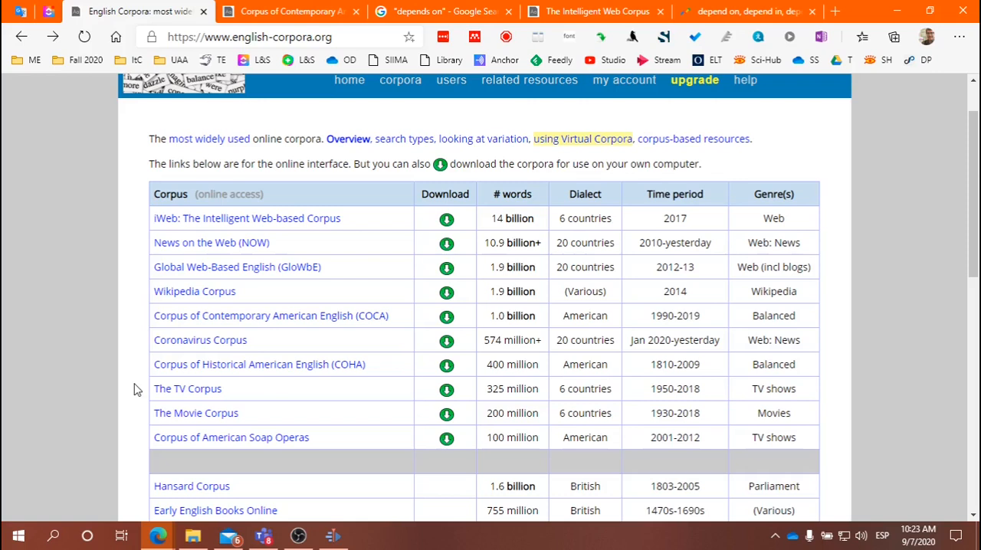
pyautogui.moveTo(385, 180)
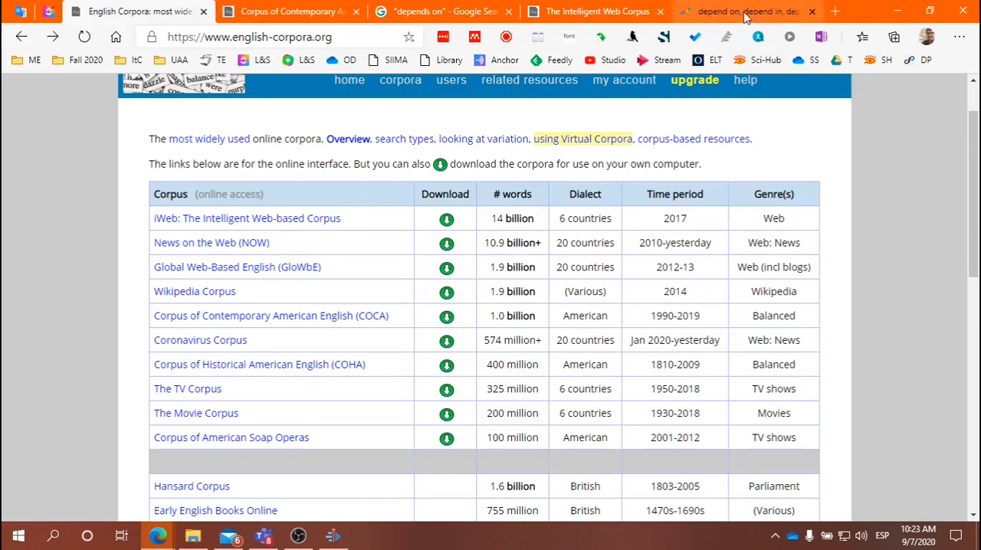
# - Return to Google Trends and scroll through the four-term 'depend' comparison chart
pyautogui.click(748, 10)
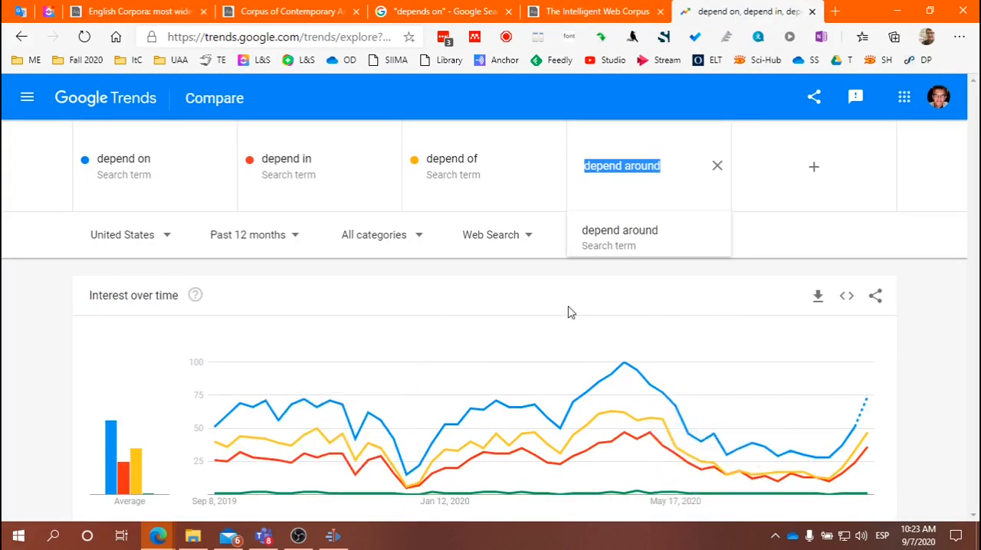
pyautogui.moveTo(897, 353)
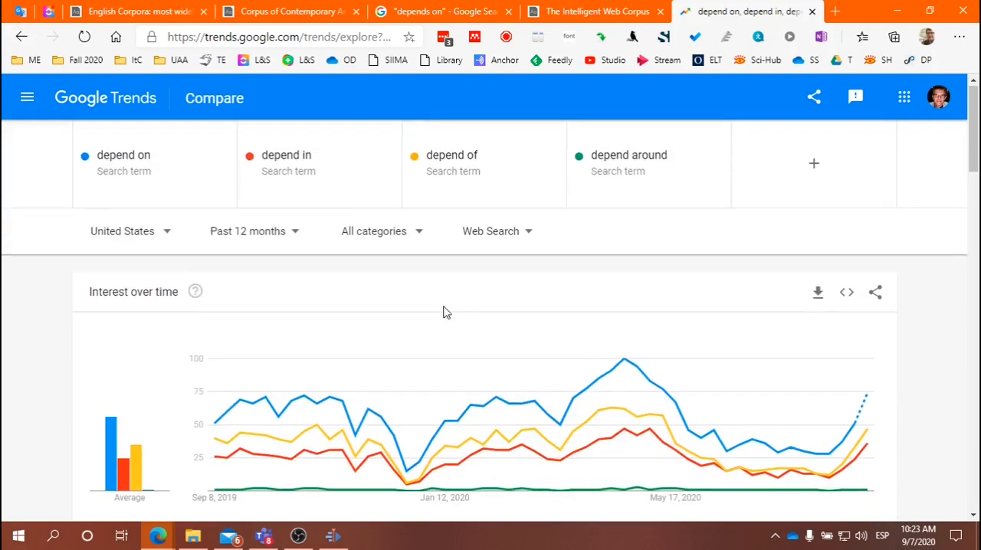
pyautogui.scroll(-3)
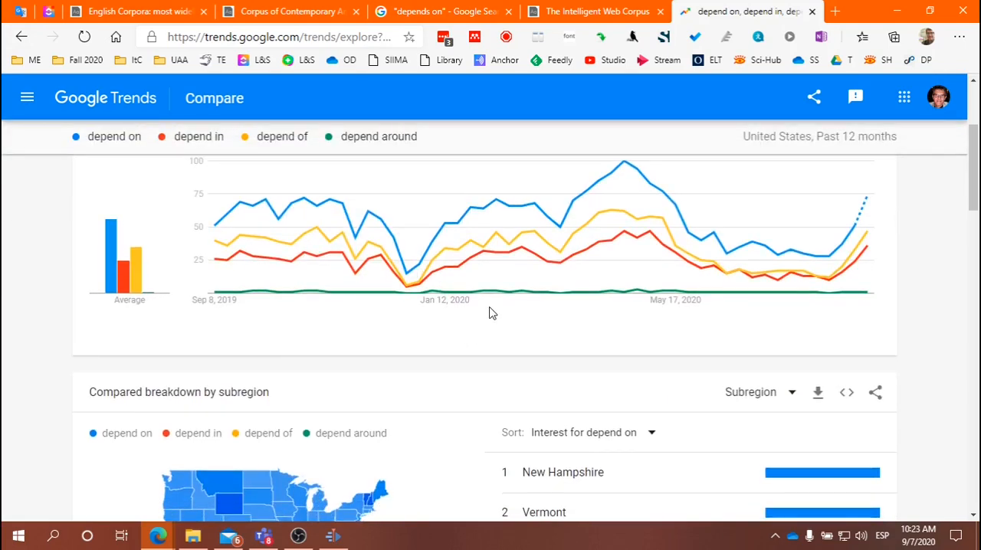